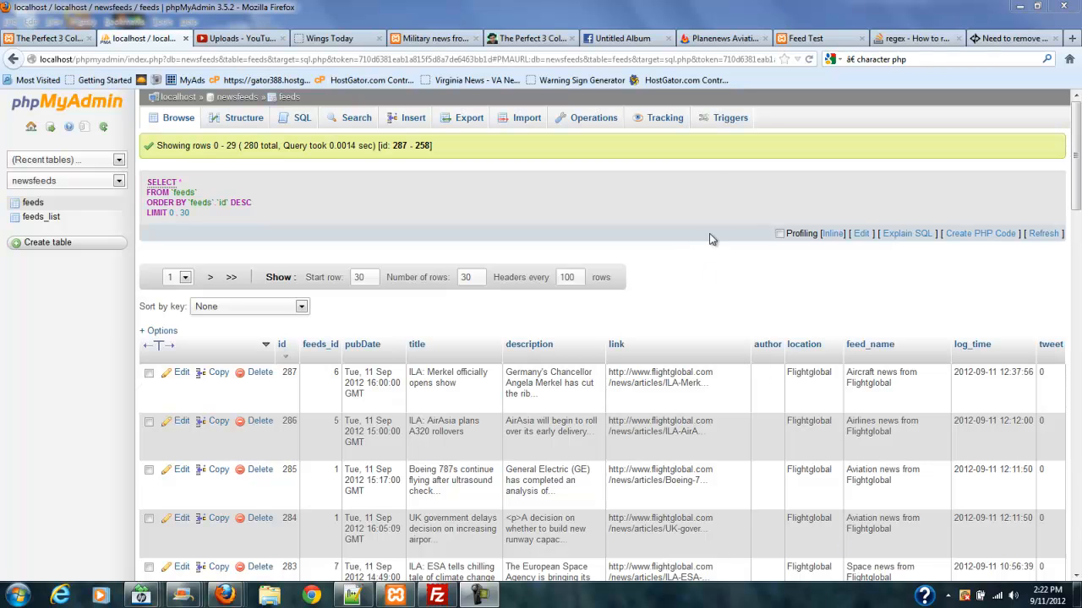
Browse the feeds_list table rows in phpMyAdmin, then switch to the local Feed Tester 1 page
{"action": "left_click", "coordinate": [531, 38]}
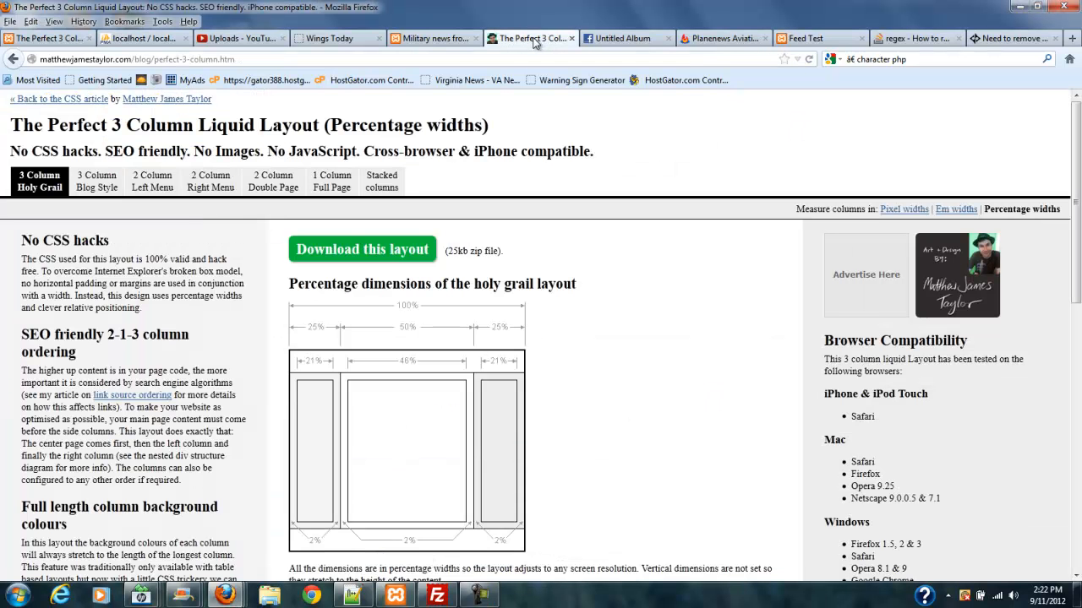
{"action": "mouse_move", "coordinate": [848, 453]}
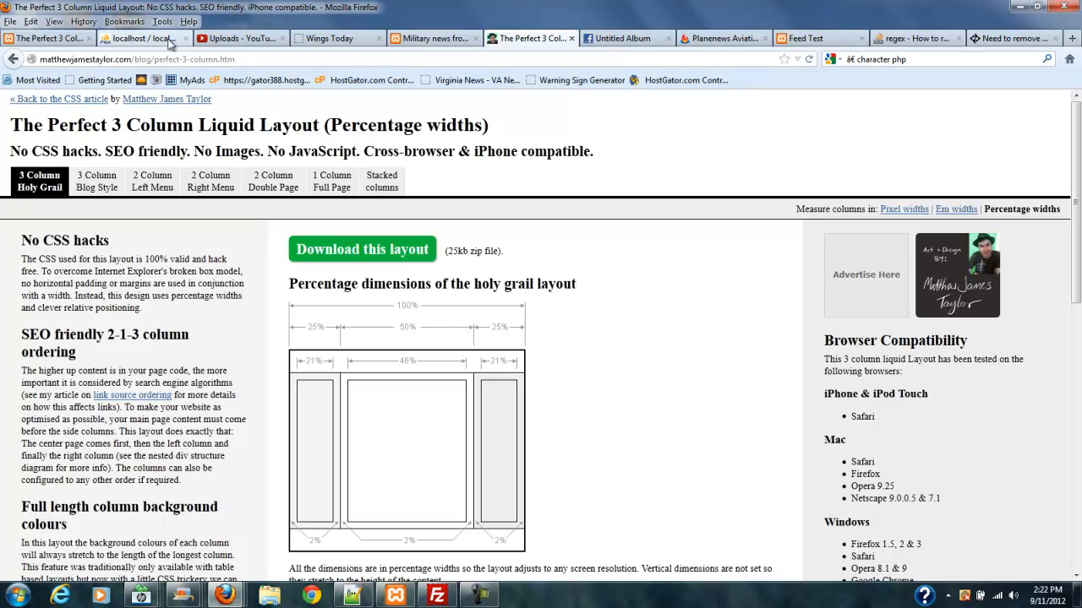
{"action": "mouse_move", "coordinate": [169, 44]}
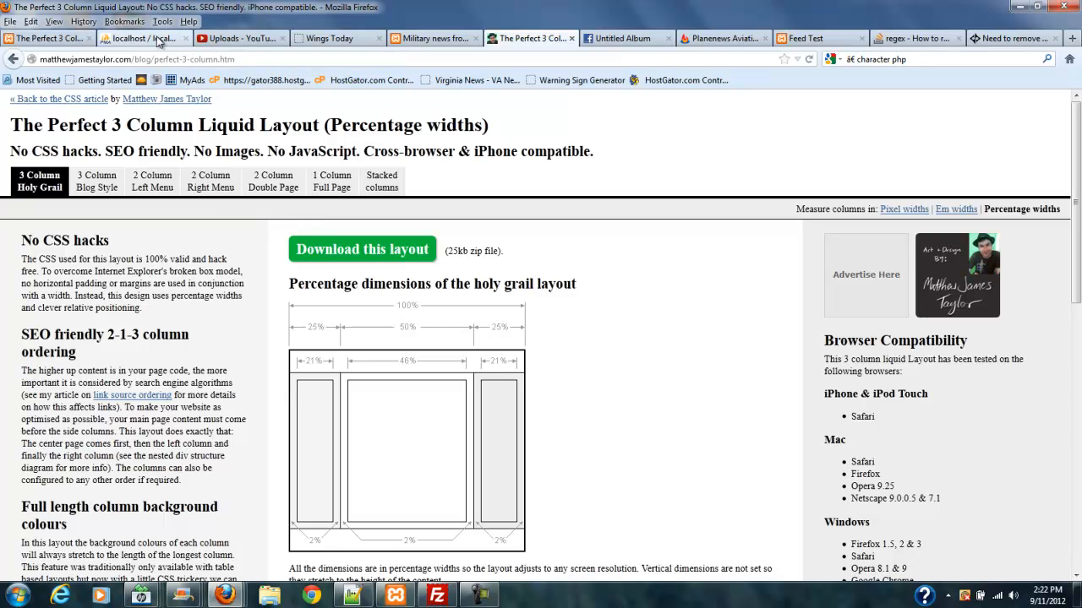
{"action": "left_click", "coordinate": [144, 37]}
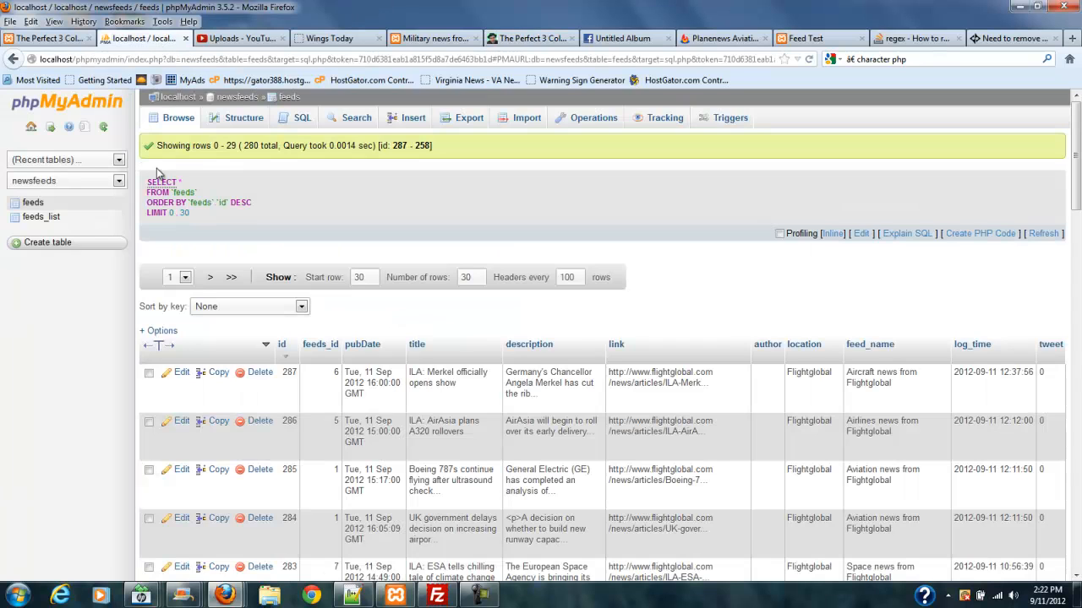
{"action": "mouse_move", "coordinate": [40, 216]}
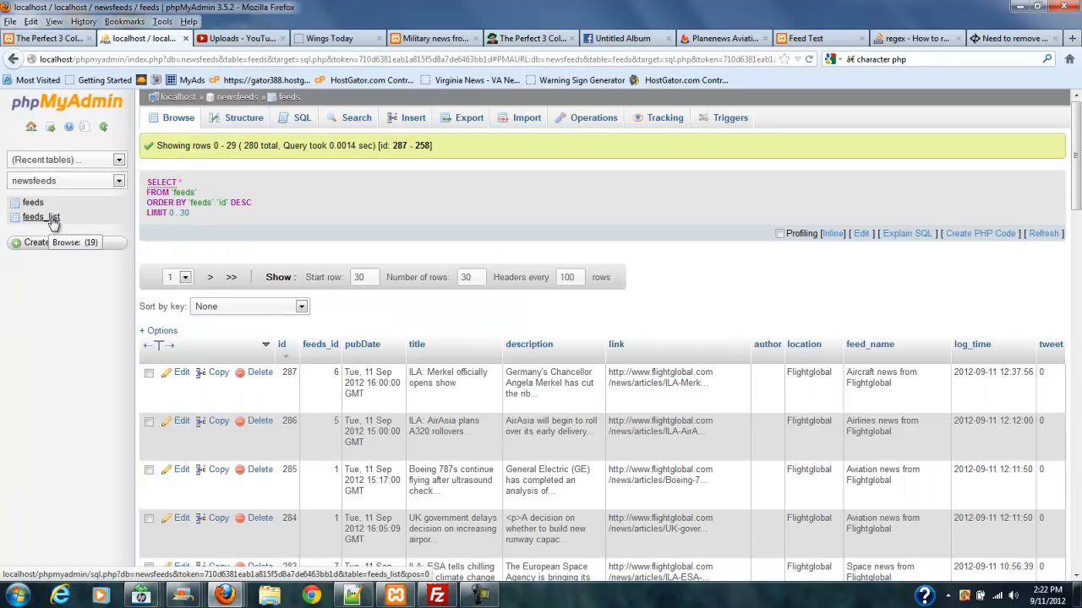
{"action": "left_click", "coordinate": [42, 216]}
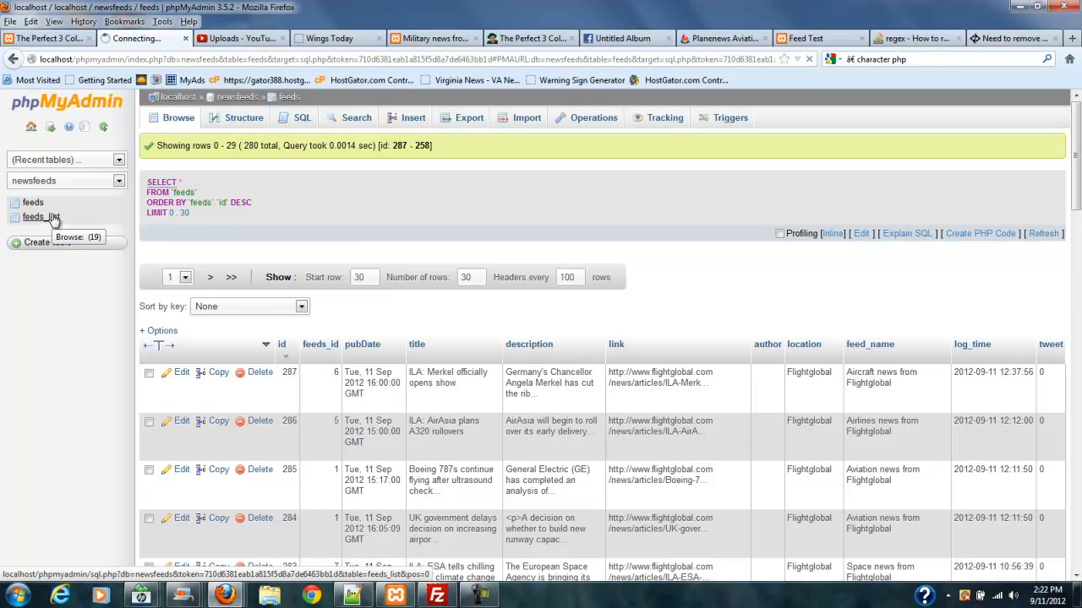
{"action": "left_click", "coordinate": [44, 217]}
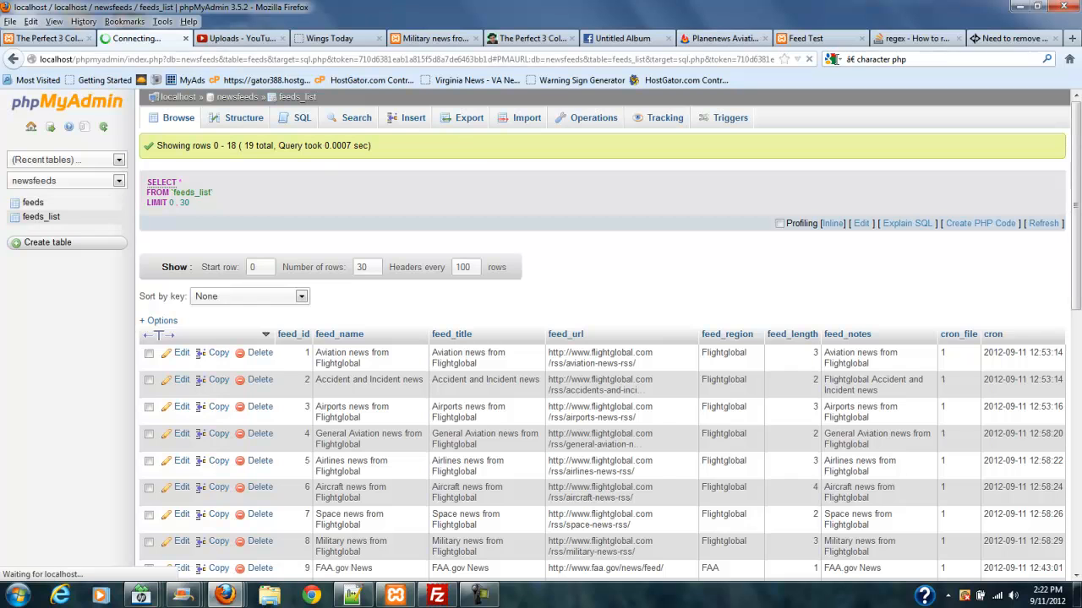
{"action": "left_click", "coordinate": [805, 37]}
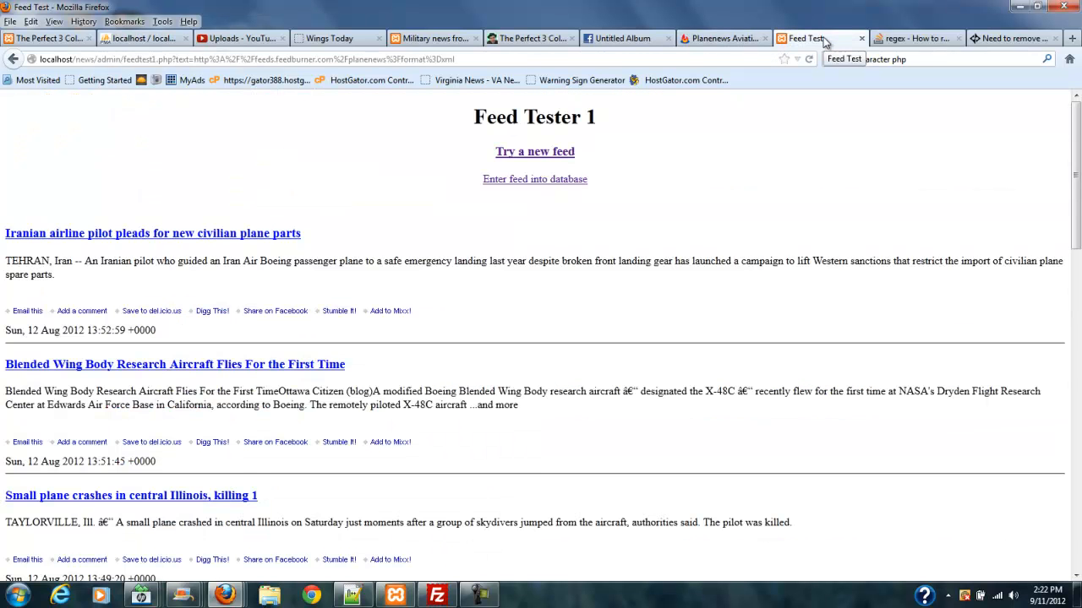
Show the Planenews Aviation News feed and scroll through its entries with the ad banner and share links
{"action": "left_click", "coordinate": [720, 38]}
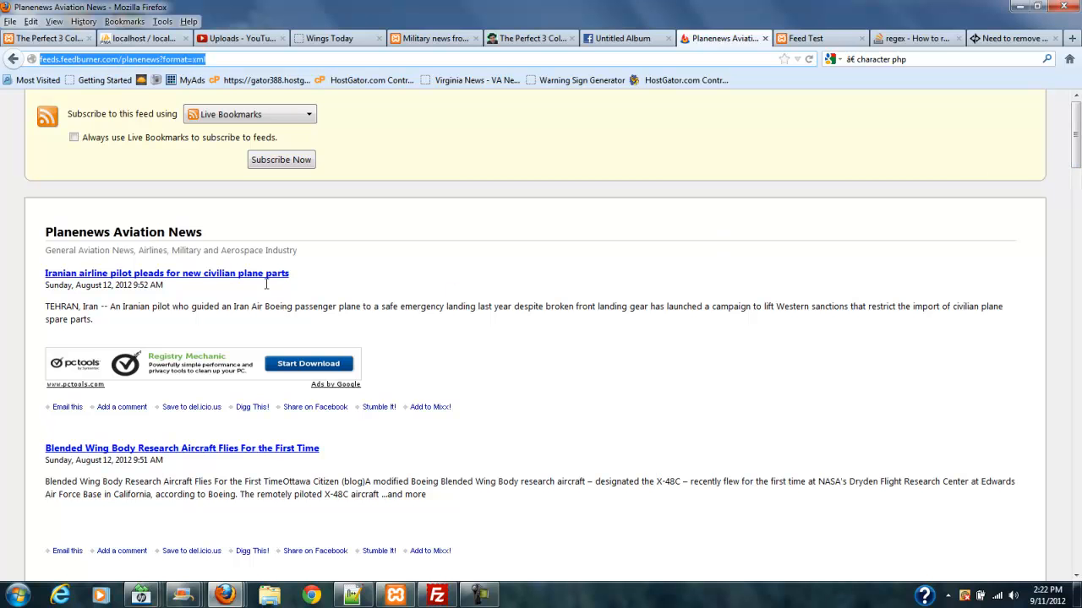
{"action": "mouse_move", "coordinate": [179, 308]}
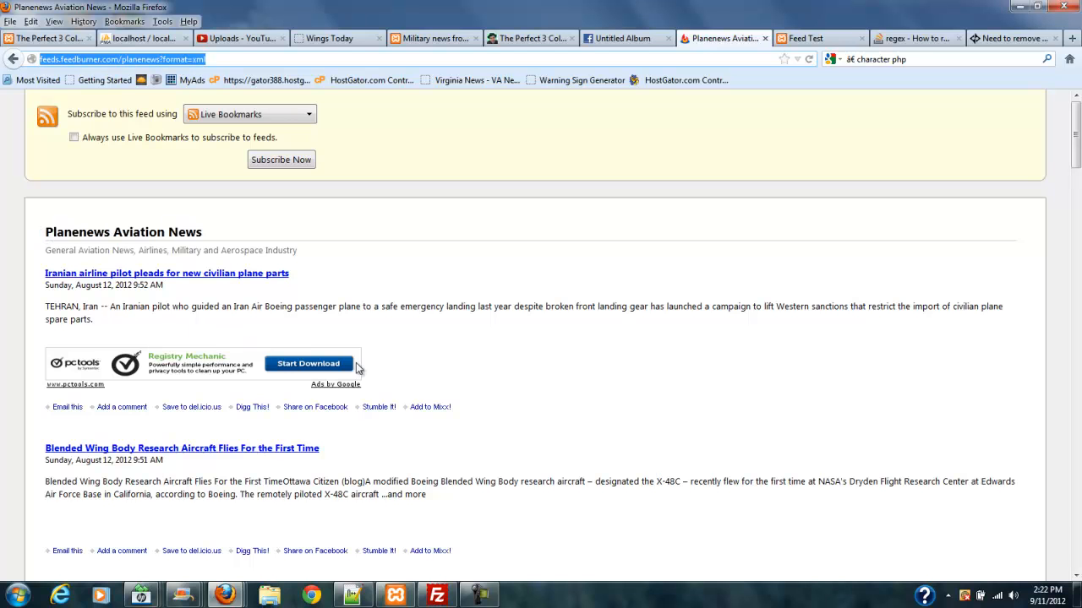
{"action": "mouse_move", "coordinate": [20, 321]}
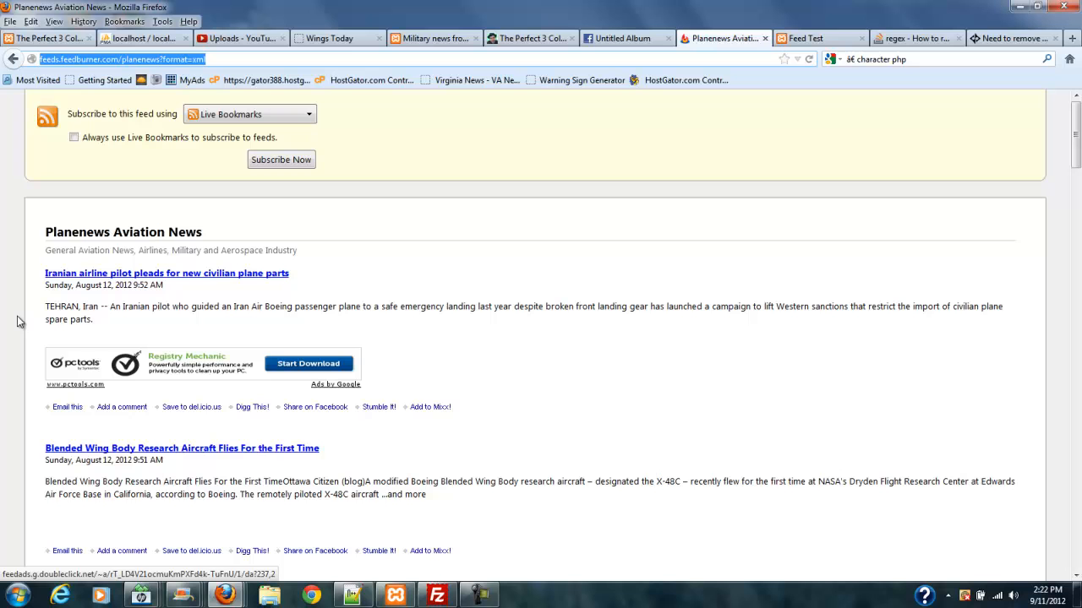
{"action": "mouse_move", "coordinate": [477, 369]}
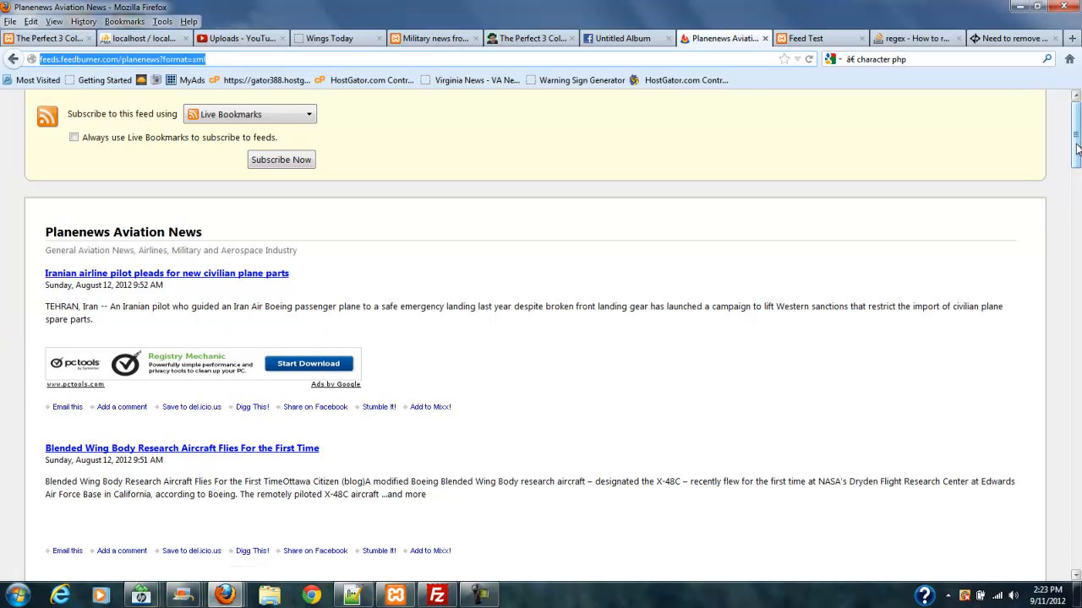
{"action": "scroll", "scroll_direction": "down", "scroll_amount": 3}
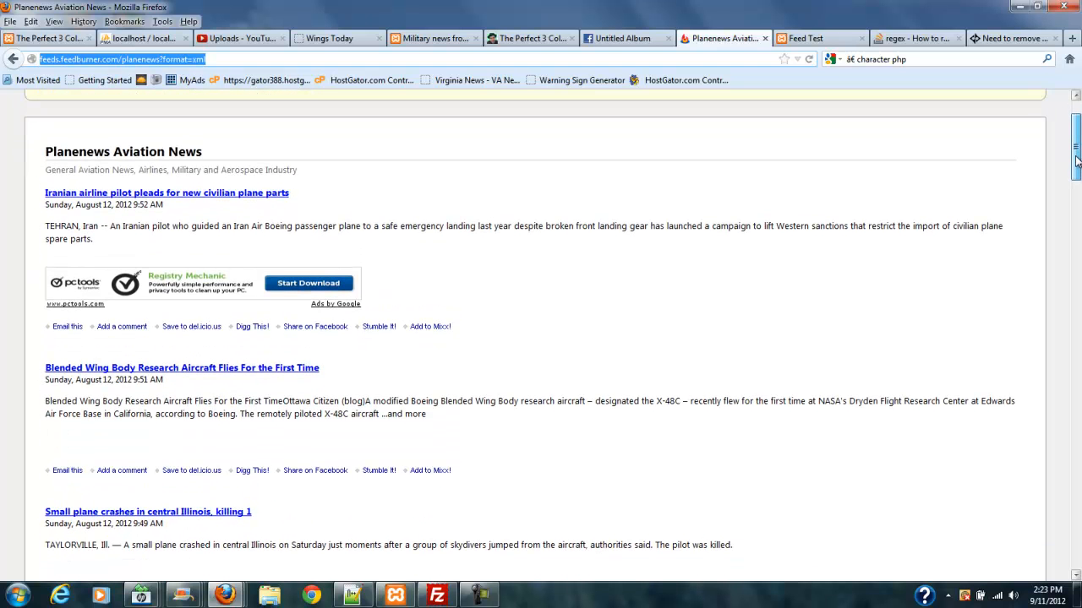
{"action": "scroll", "scroll_direction": "down", "scroll_amount": 3}
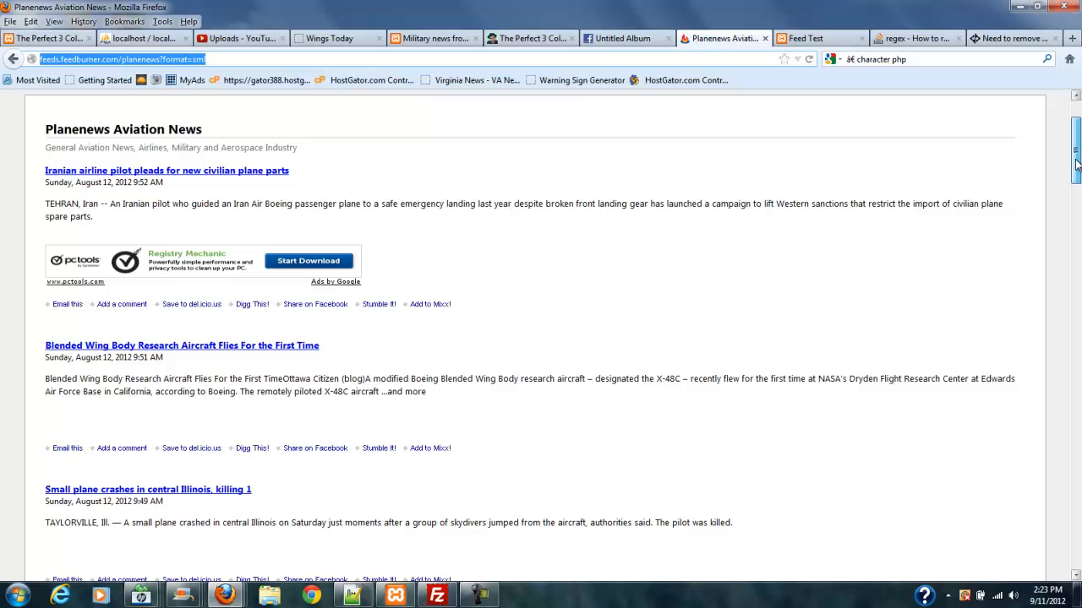
{"action": "mouse_move", "coordinate": [377, 186]}
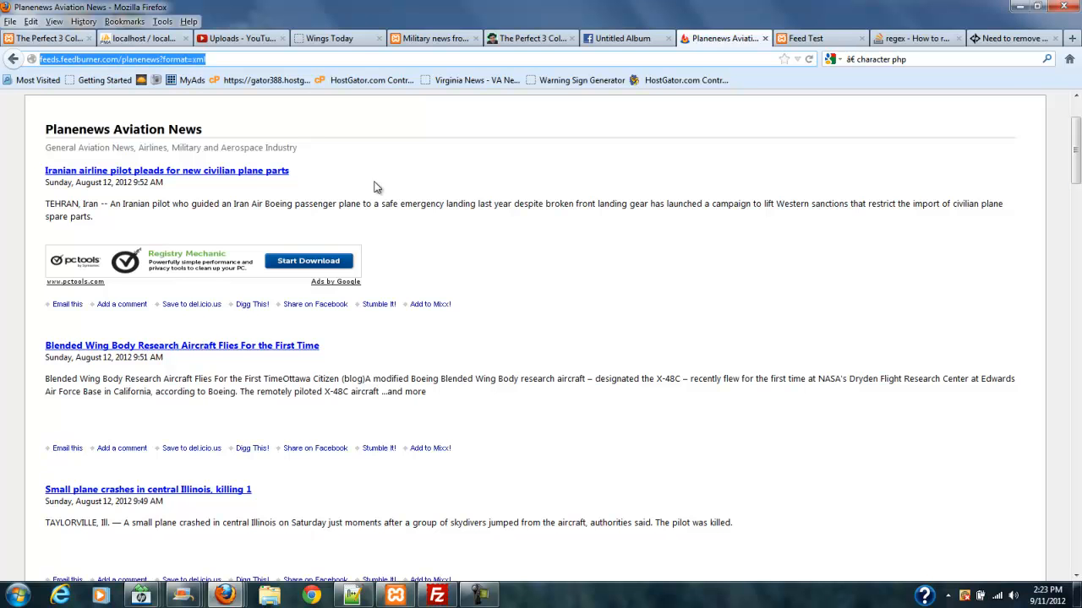
{"action": "mouse_move", "coordinate": [373, 281]}
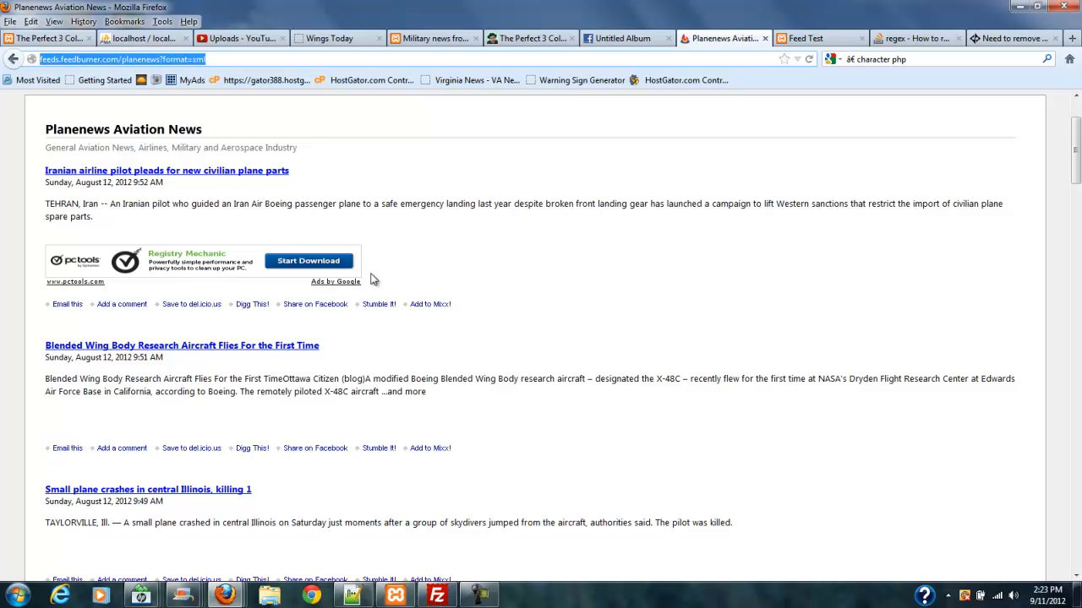
{"action": "mouse_move", "coordinate": [380, 281]}
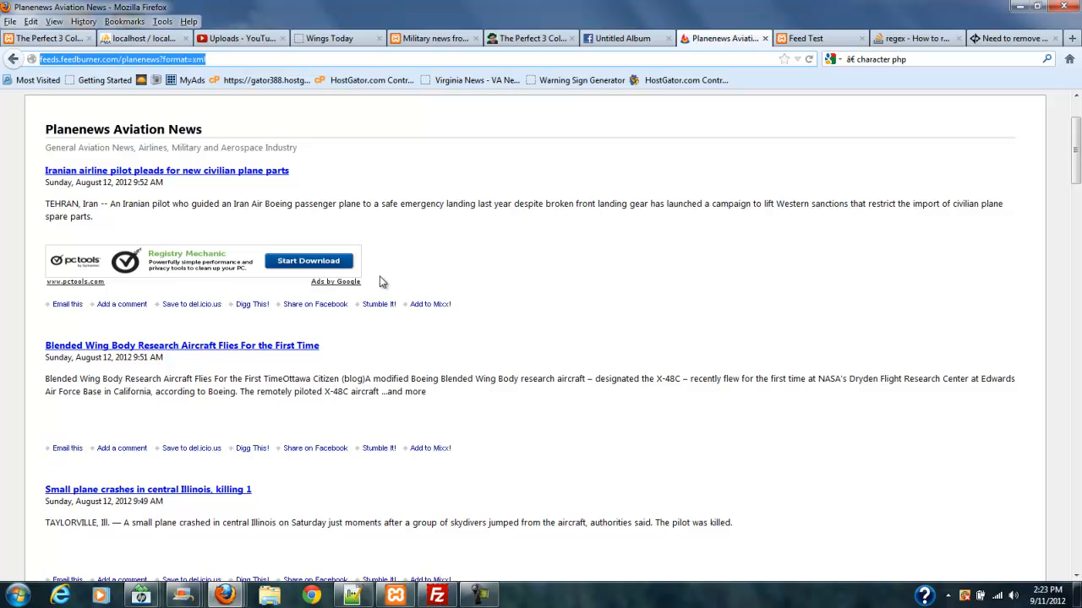
{"action": "mouse_move", "coordinate": [230, 174]}
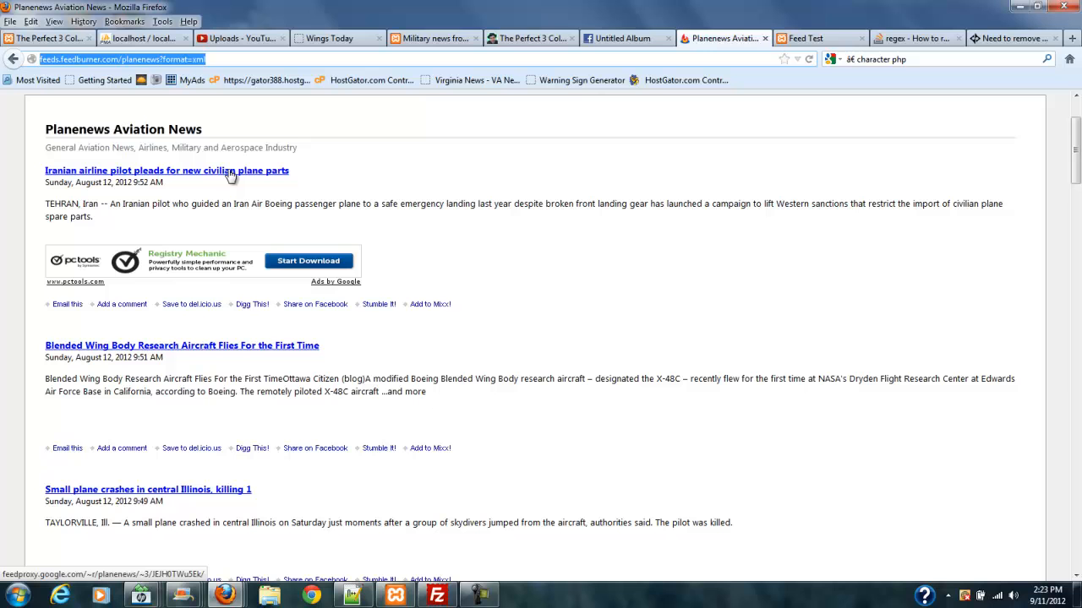
{"action": "mouse_move", "coordinate": [291, 171]}
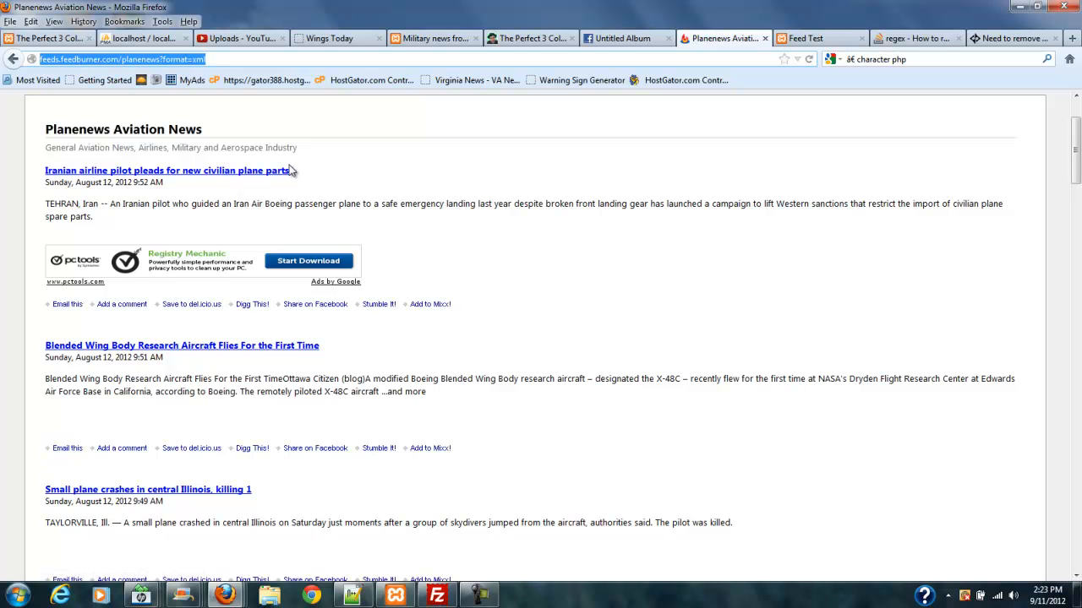
{"action": "mouse_move", "coordinate": [274, 325]}
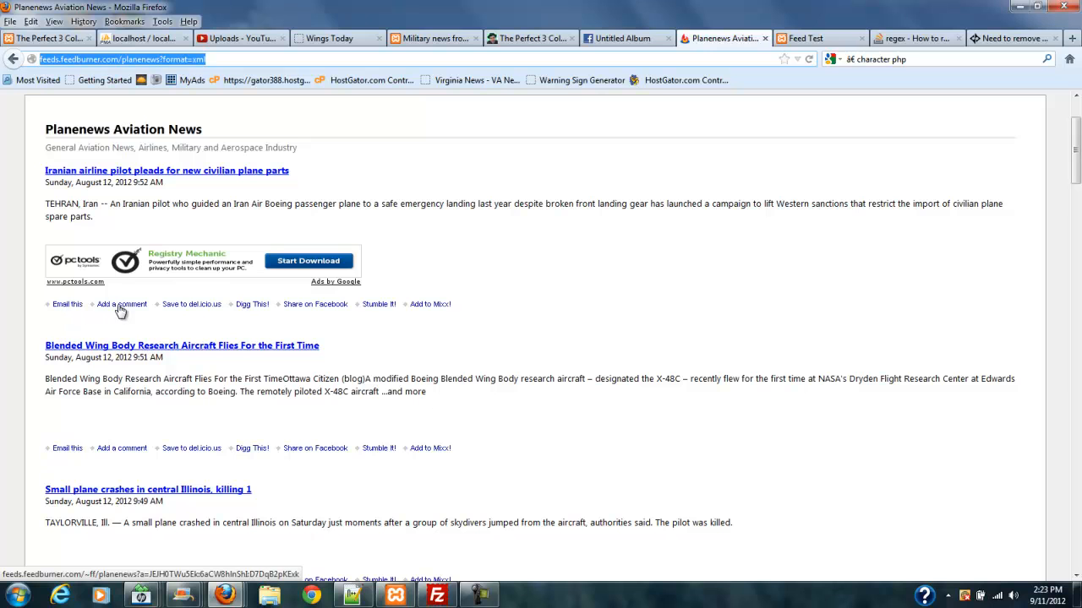
{"action": "mouse_move", "coordinate": [294, 313]}
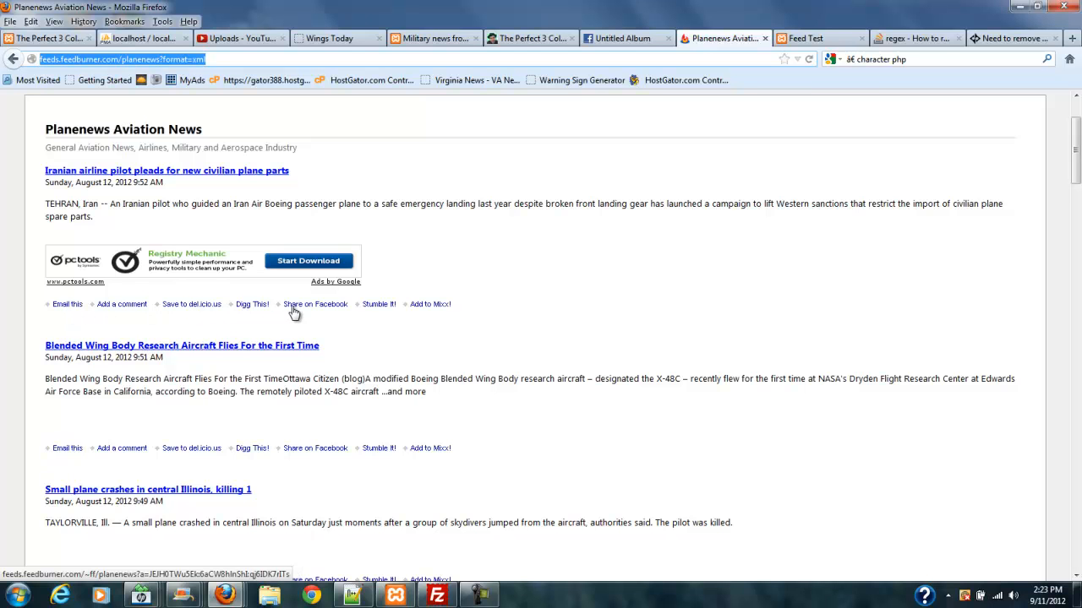
{"action": "mouse_move", "coordinate": [436, 313]}
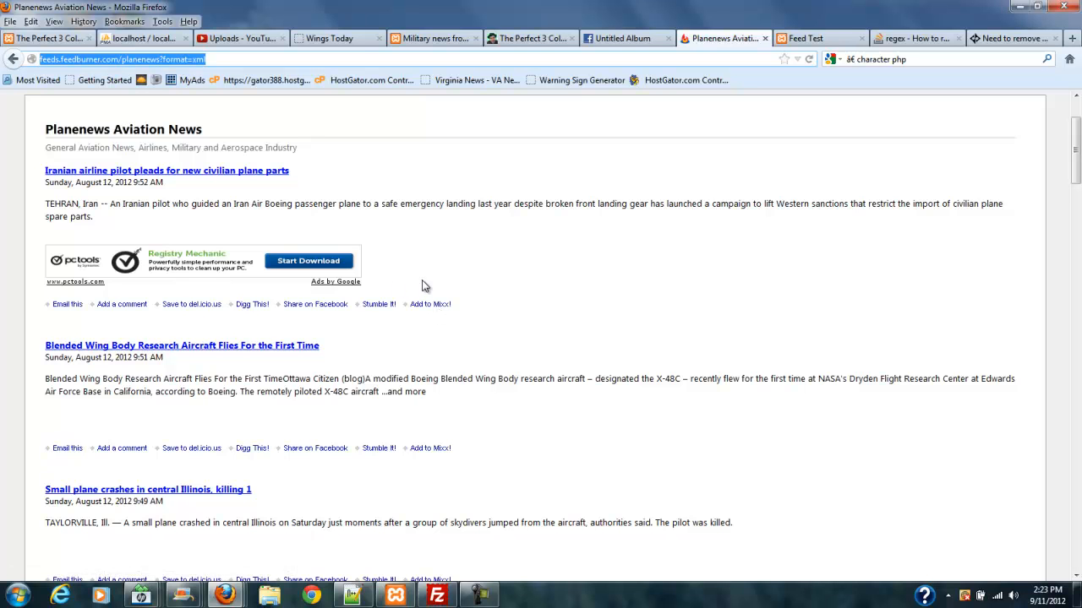
{"action": "mouse_move", "coordinate": [498, 448]}
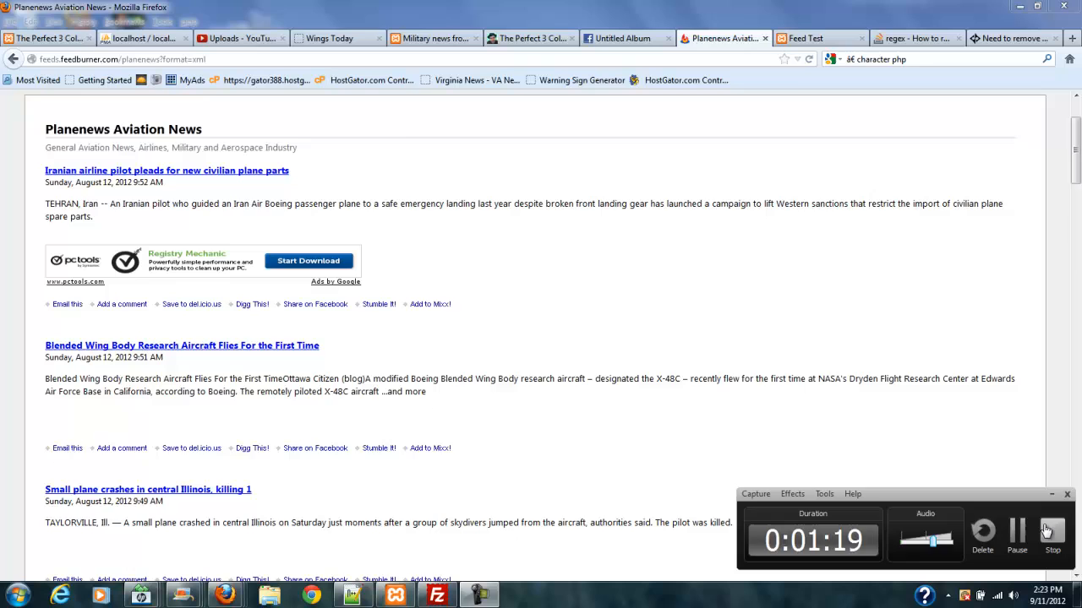
{"action": "left_click", "coordinate": [337, 37]}
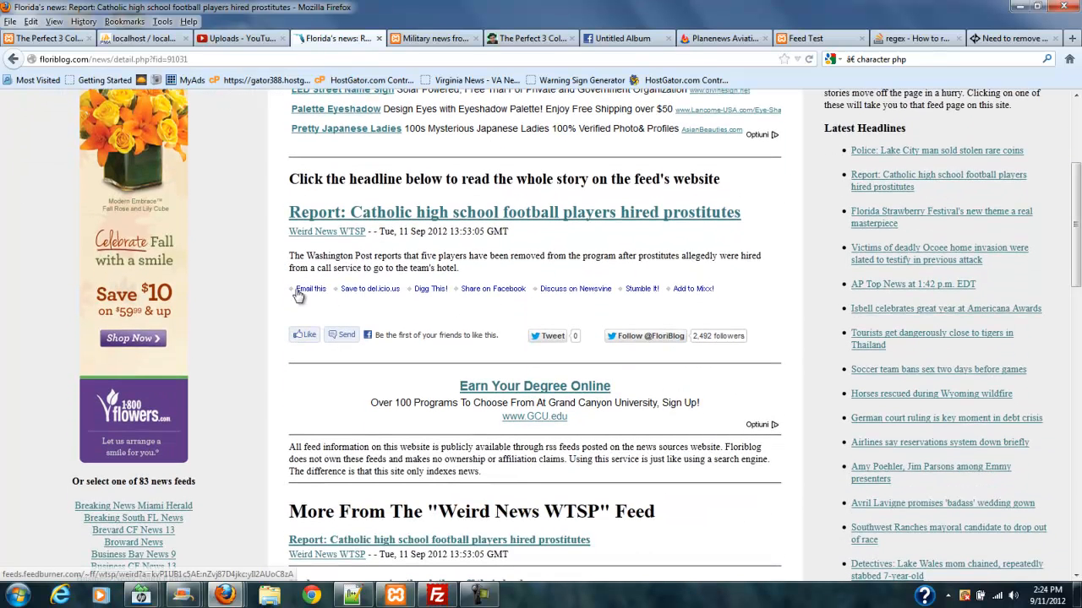
{"action": "mouse_move", "coordinate": [300, 220]}
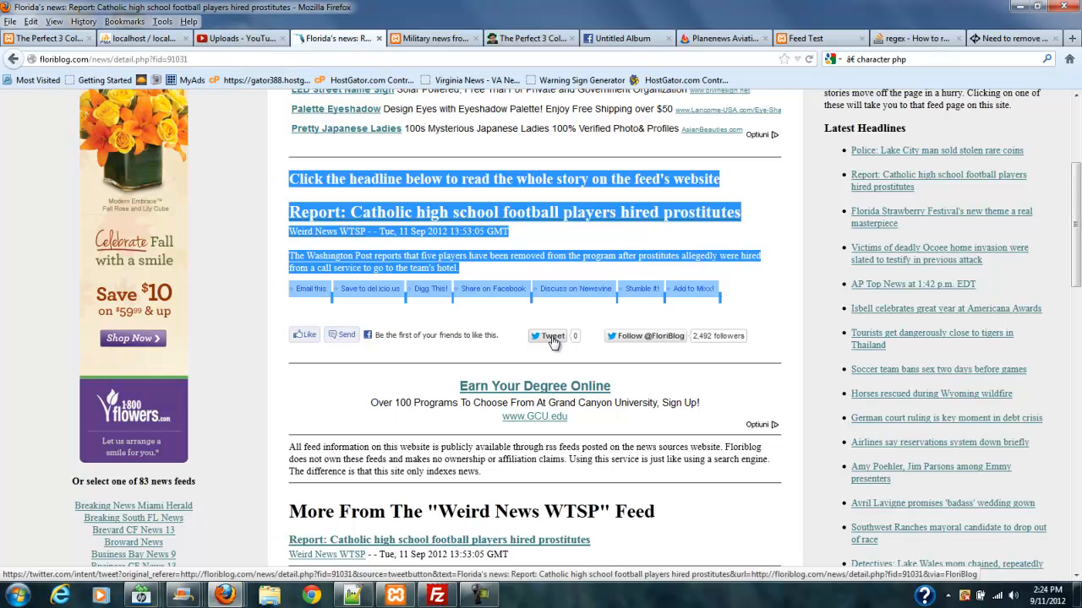
{"action": "mouse_move", "coordinate": [582, 345]}
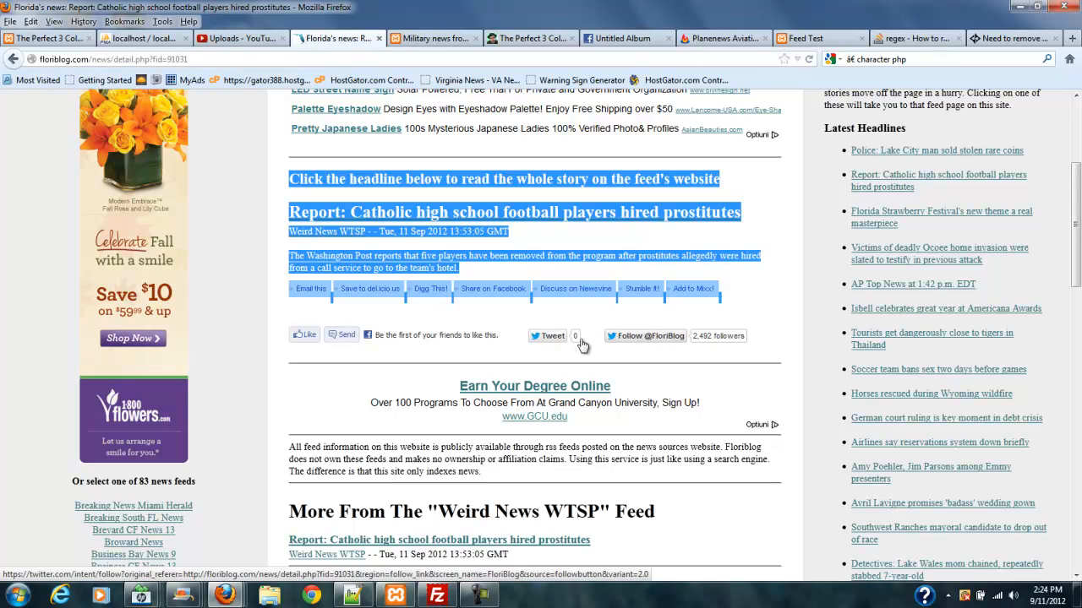
{"action": "mouse_move", "coordinate": [759, 281]}
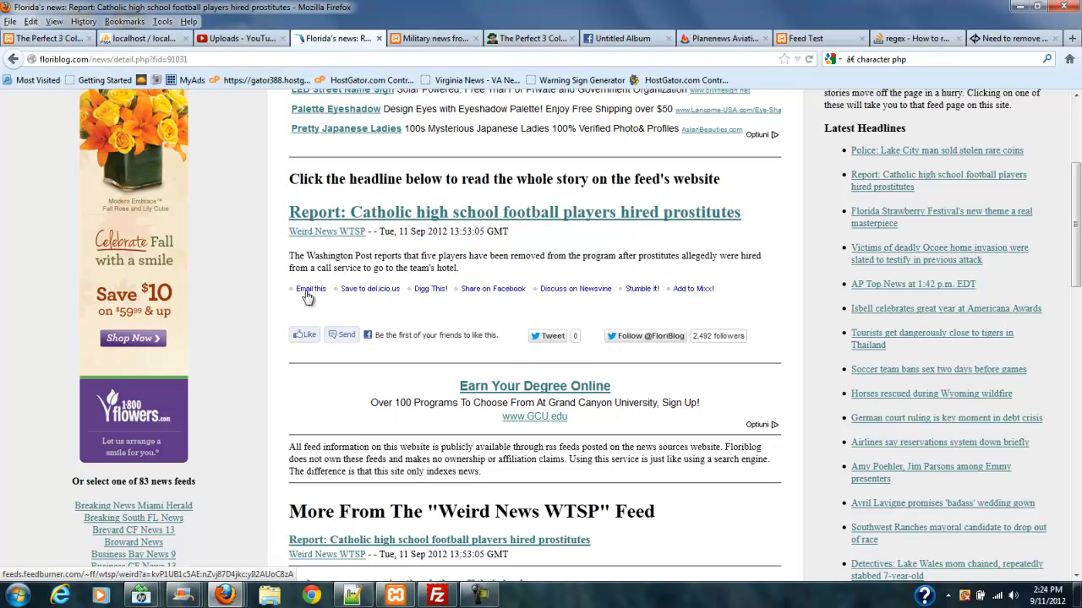
{"action": "mouse_move", "coordinate": [494, 287]}
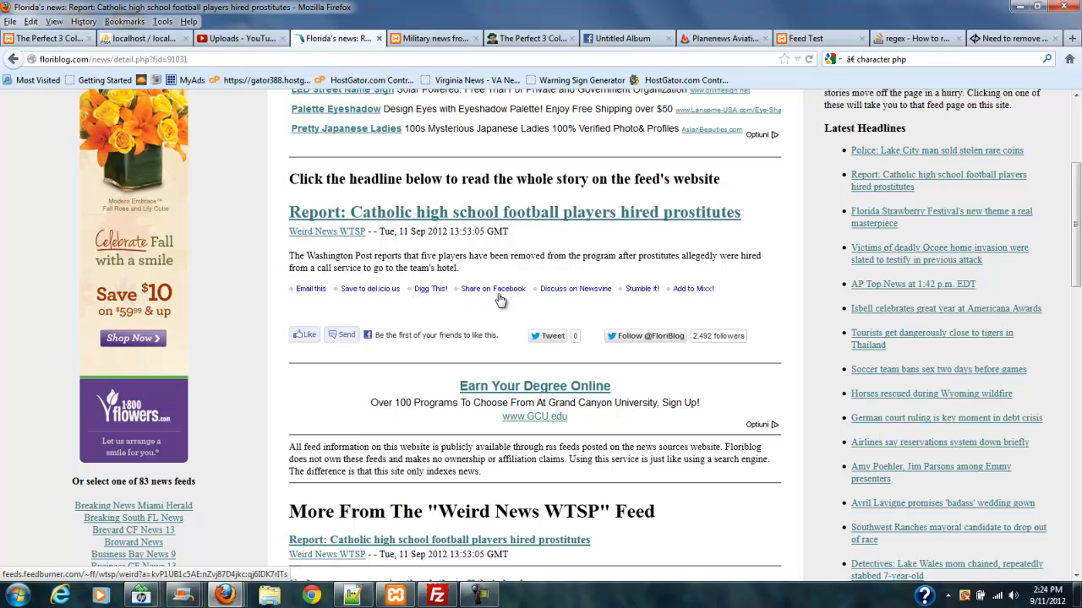
{"action": "mouse_move", "coordinate": [708, 302]}
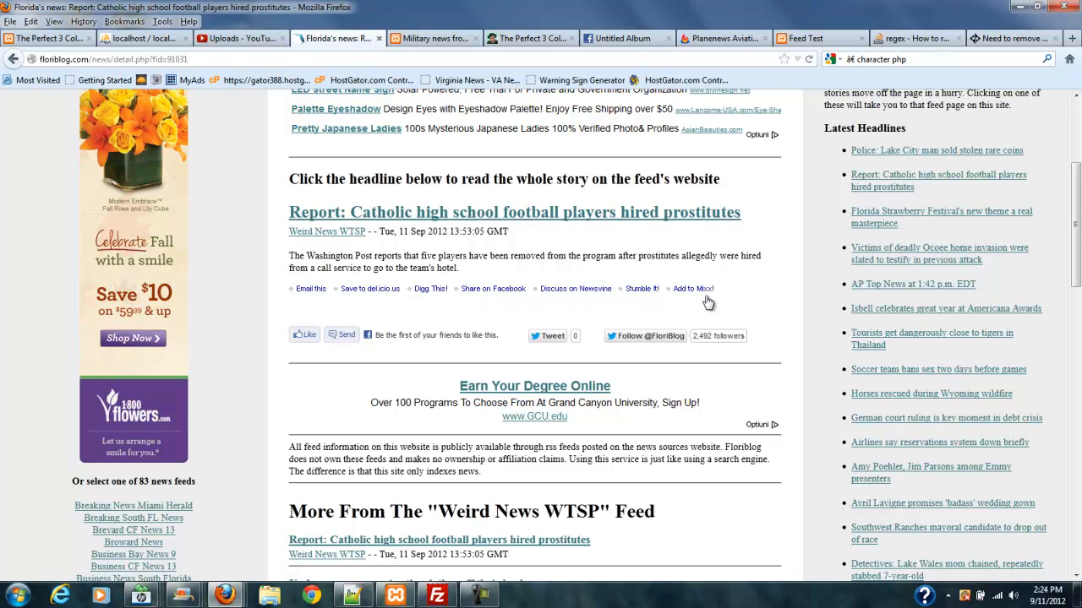
{"action": "mouse_move", "coordinate": [693, 287]}
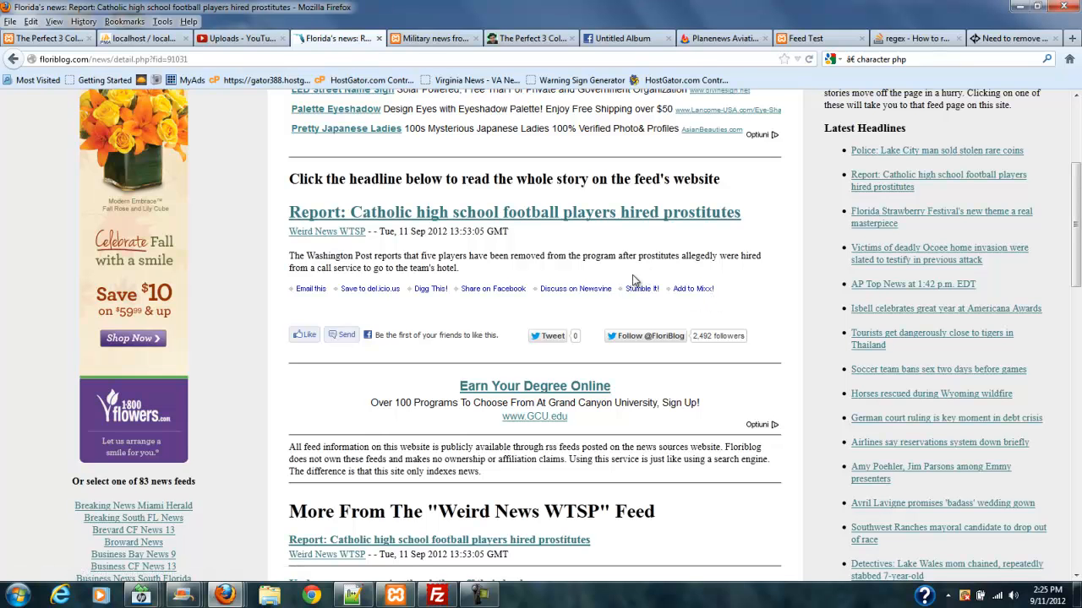
{"action": "mouse_move", "coordinate": [632, 282]}
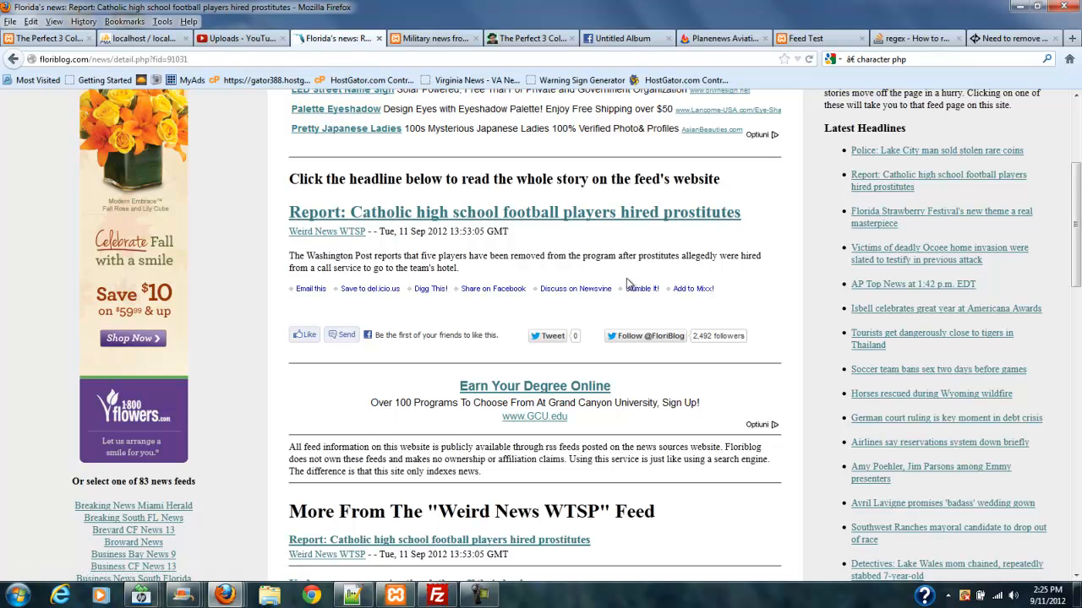
{"action": "left_click", "coordinate": [930, 57]}
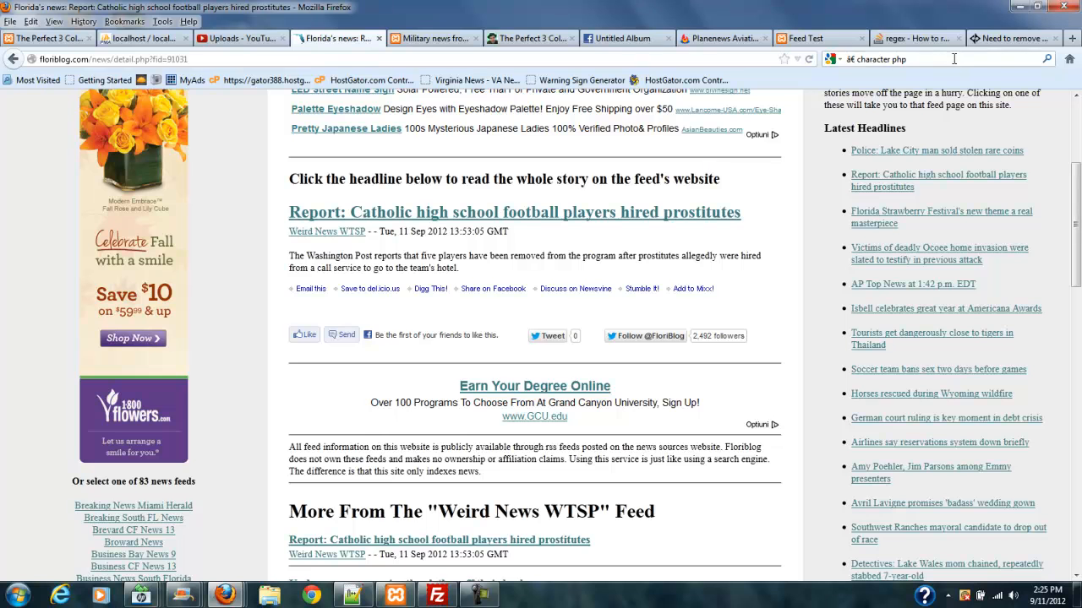
{"action": "scroll", "scroll_direction": "up", "scroll_amount": 3}
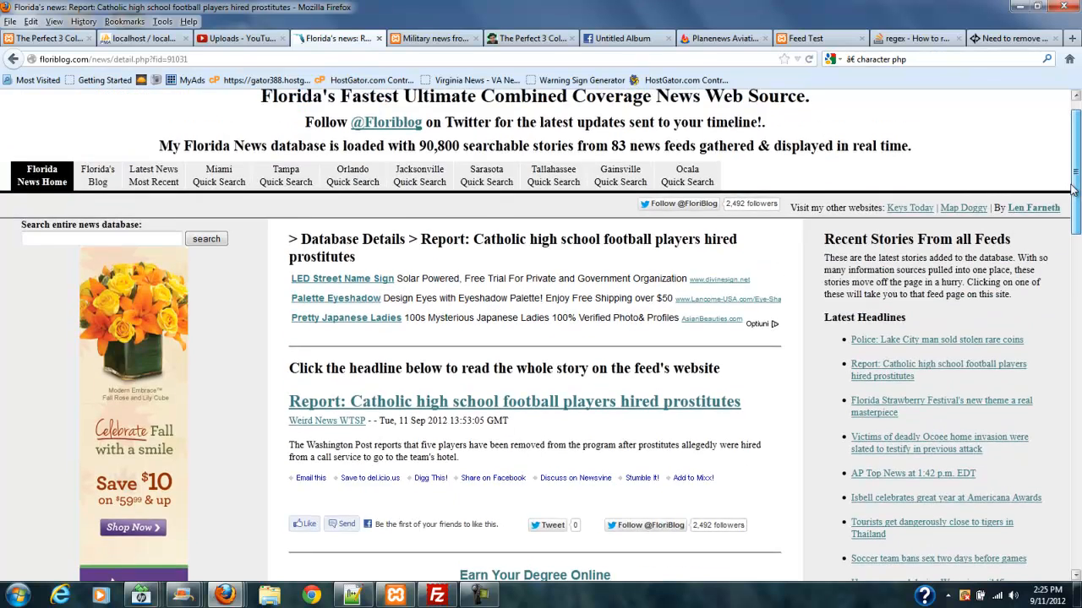
{"action": "scroll", "scroll_direction": "down", "scroll_amount": 3}
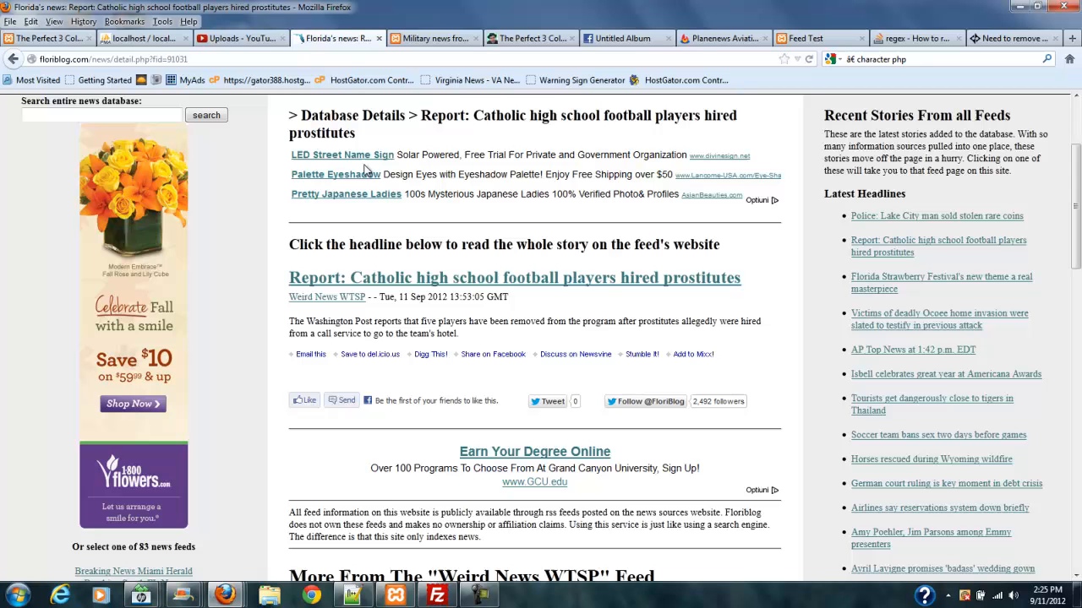
{"action": "mouse_move", "coordinate": [558, 465]}
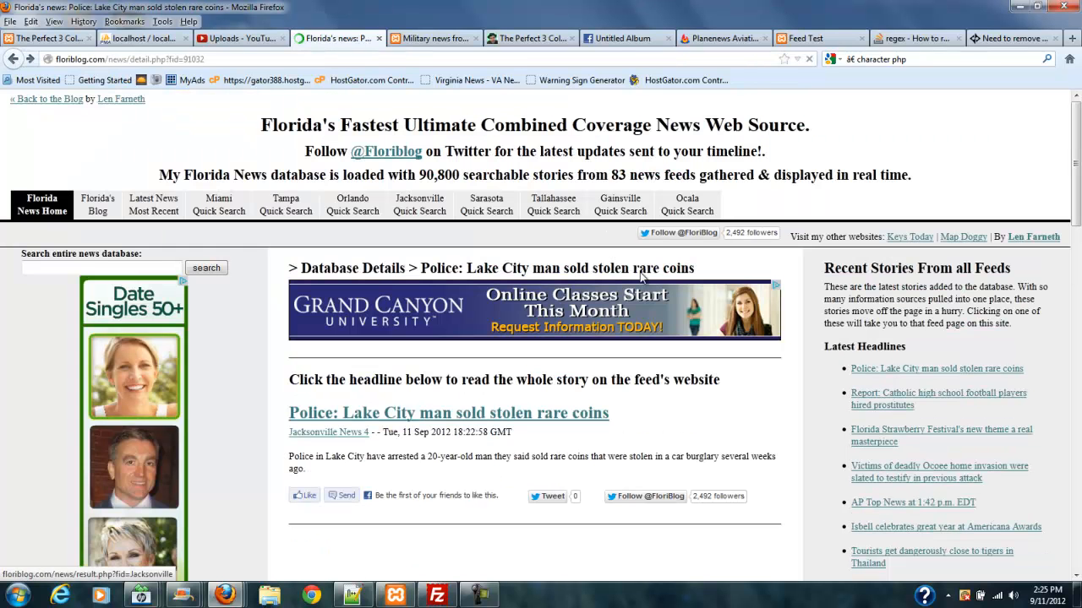
{"action": "scroll", "scroll_direction": "down", "scroll_amount": 3}
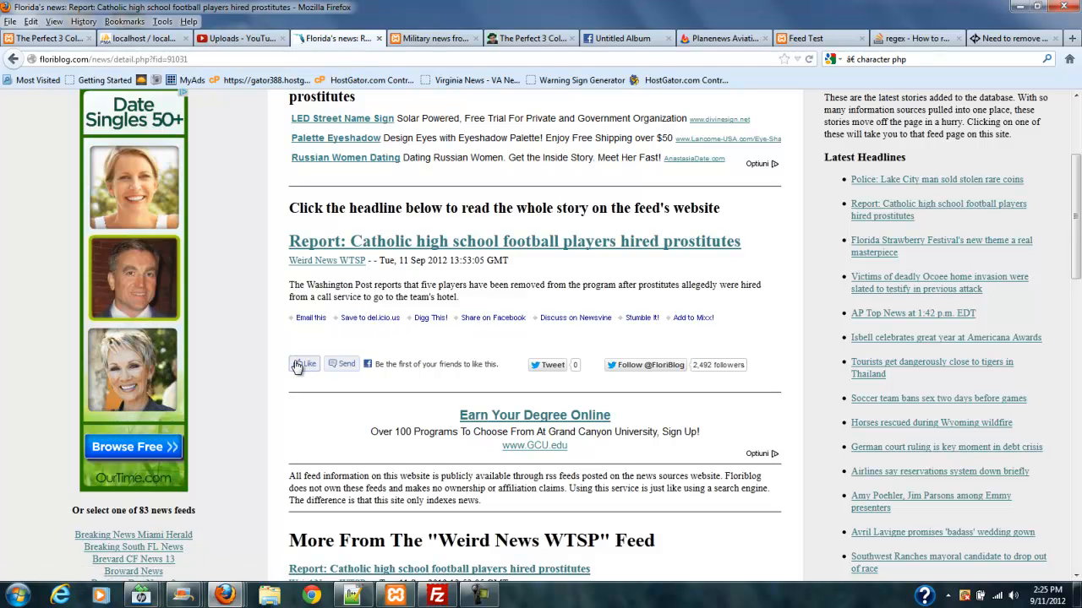
{"action": "mouse_move", "coordinate": [415, 345]}
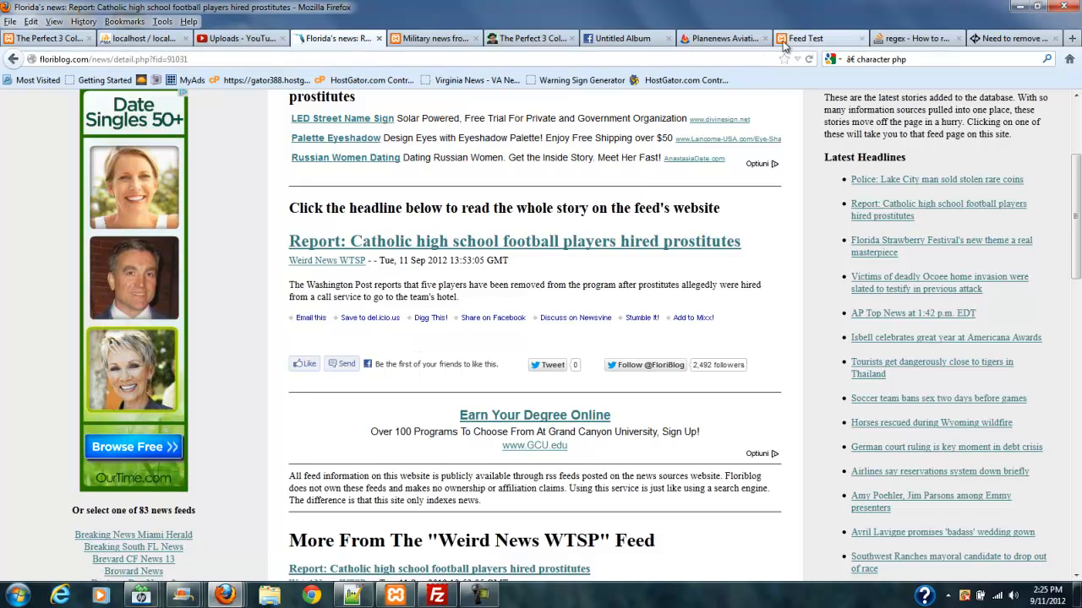
Switch back to the raw Planenews Aviation News FeedBurner feed page
{"action": "left_click", "coordinate": [723, 37]}
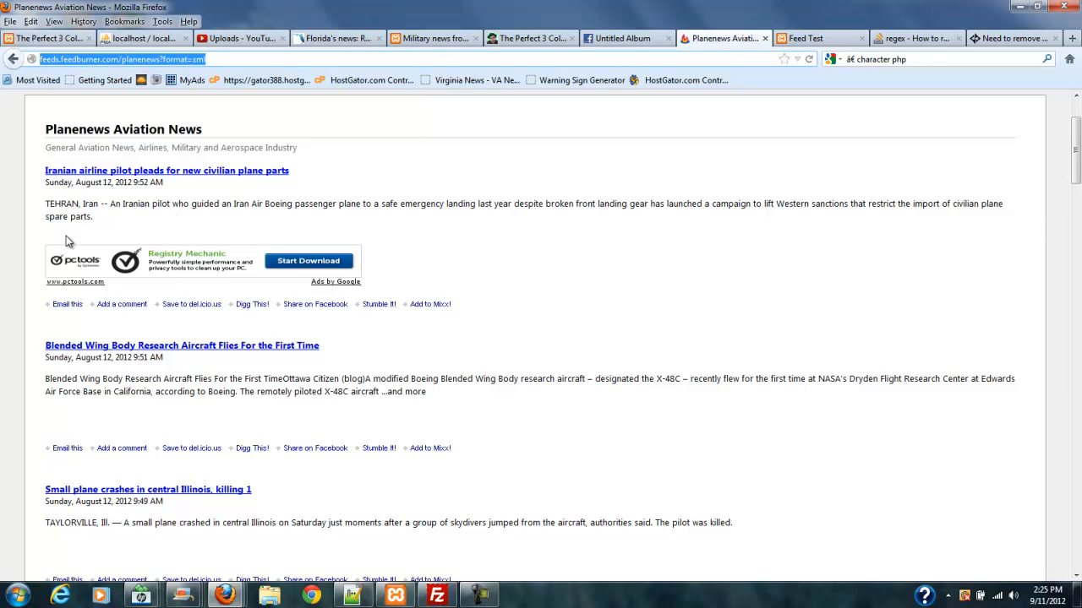
{"action": "mouse_move", "coordinate": [274, 280]}
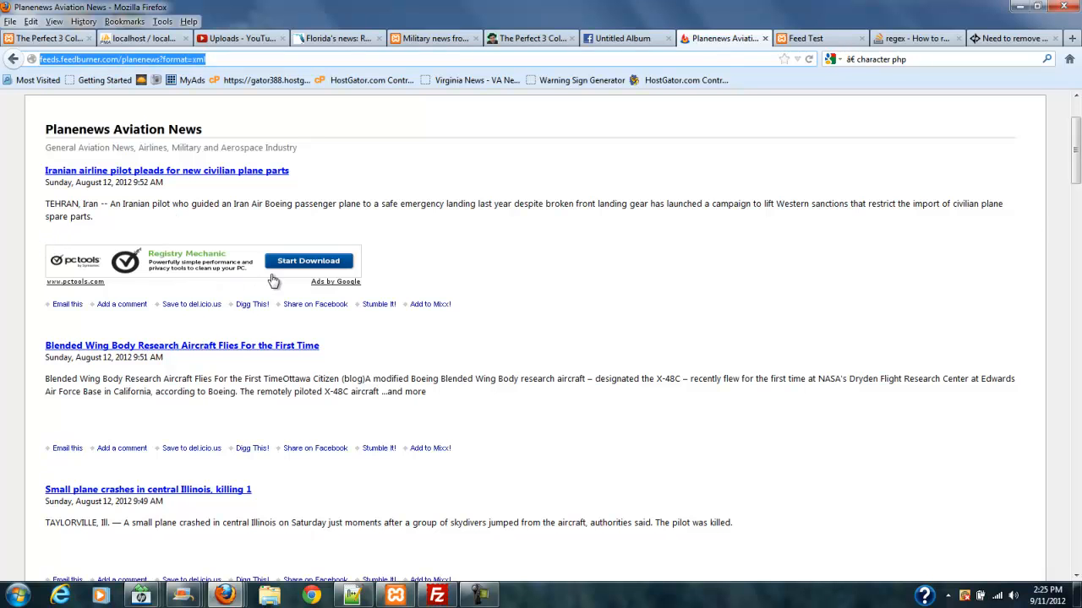
{"action": "mouse_move", "coordinate": [449, 277]}
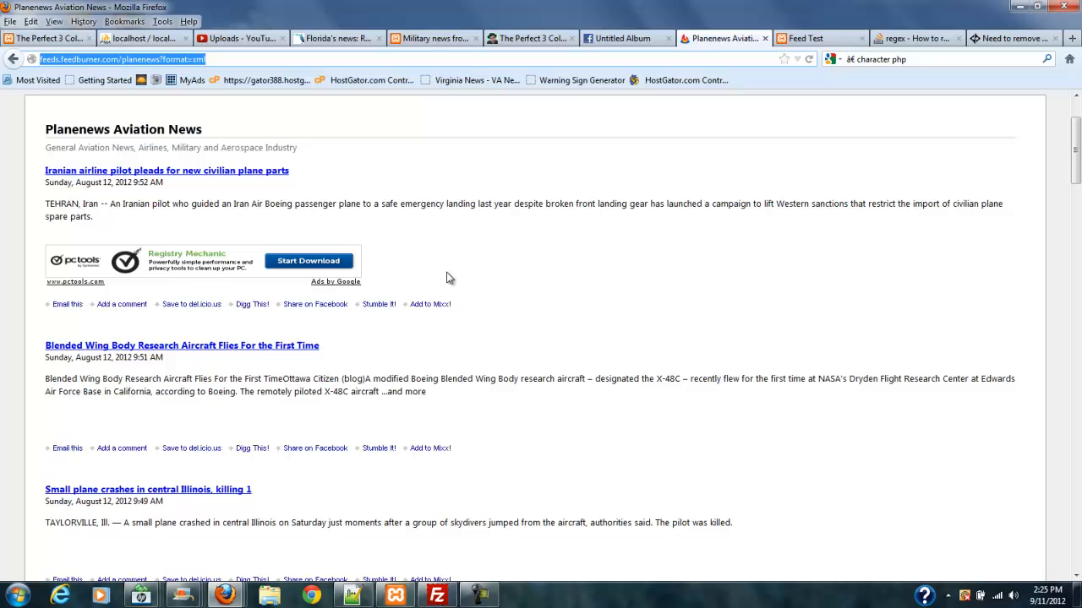
{"action": "mouse_move", "coordinate": [121, 305]}
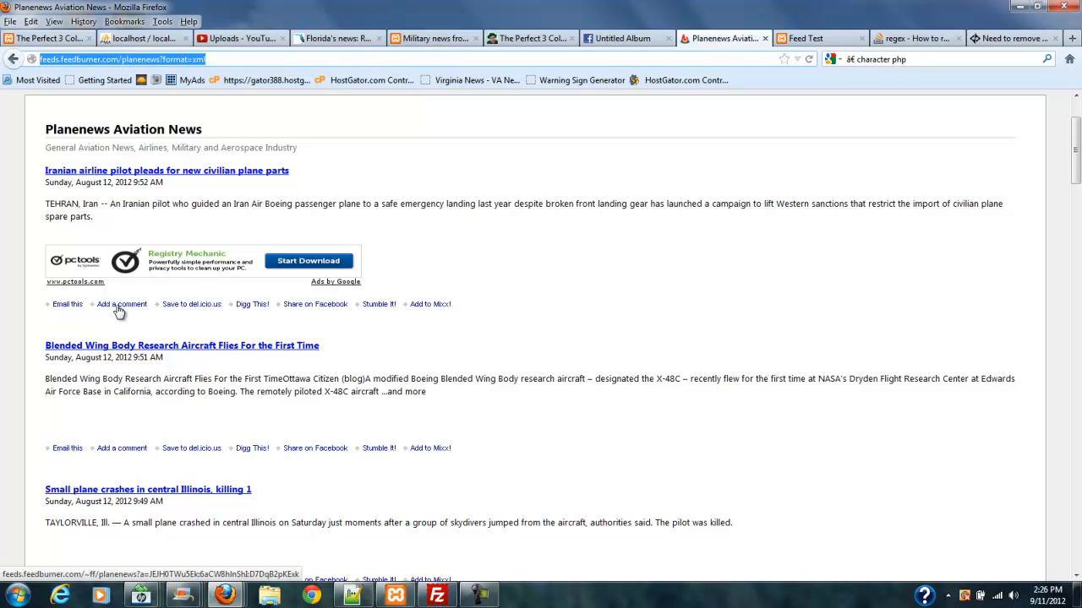
{"action": "mouse_move", "coordinate": [337, 311]}
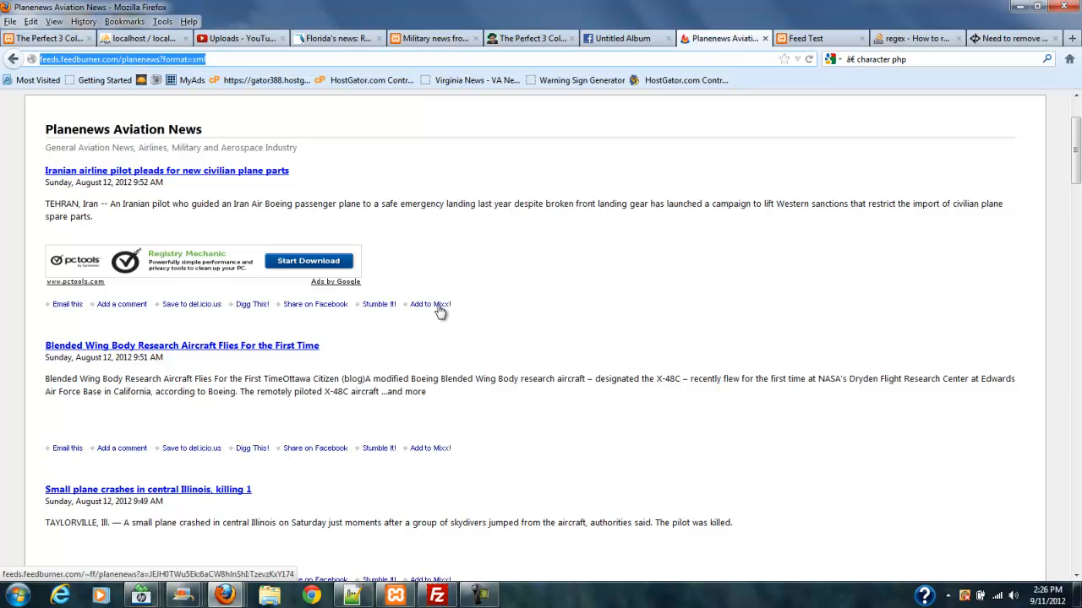
{"action": "mouse_move", "coordinate": [372, 244]}
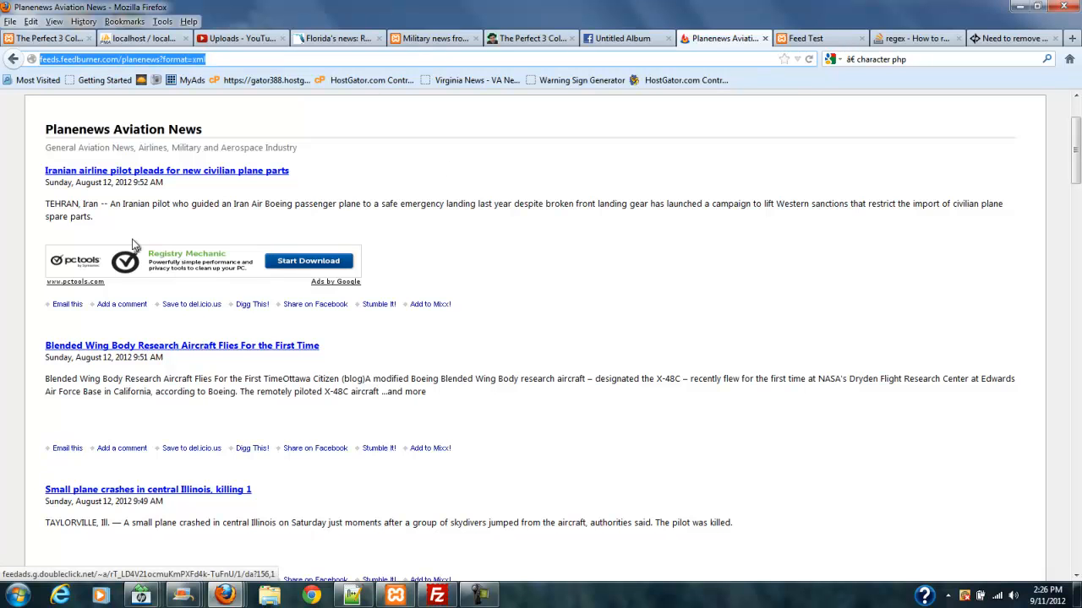
{"action": "mouse_move", "coordinate": [283, 261]}
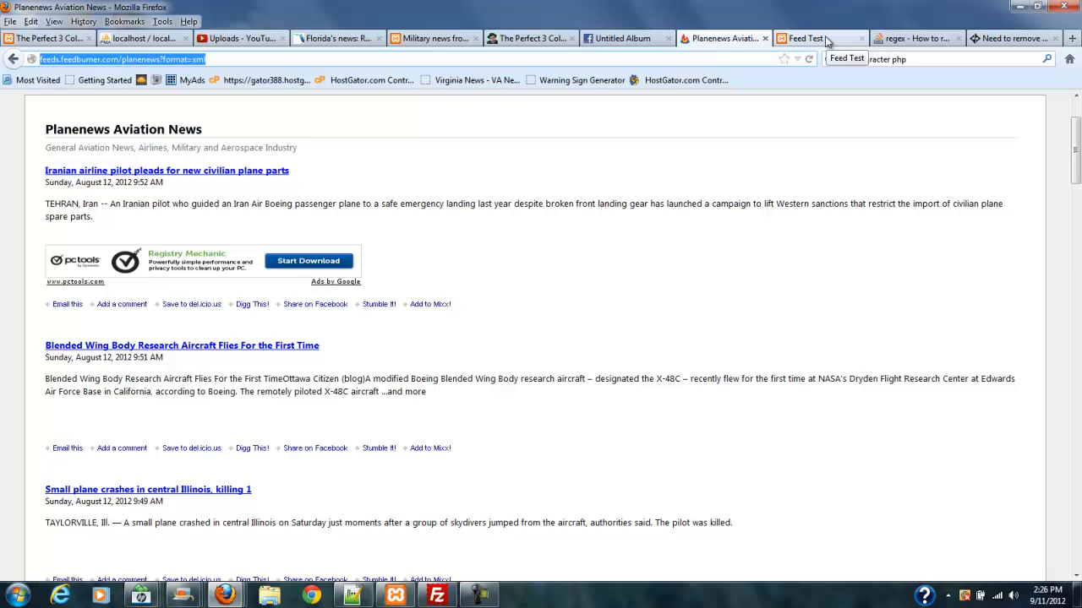
Show the localhost Feed Tester 1 page and scroll through the imported items with share-link rows
{"action": "left_click", "coordinate": [805, 37]}
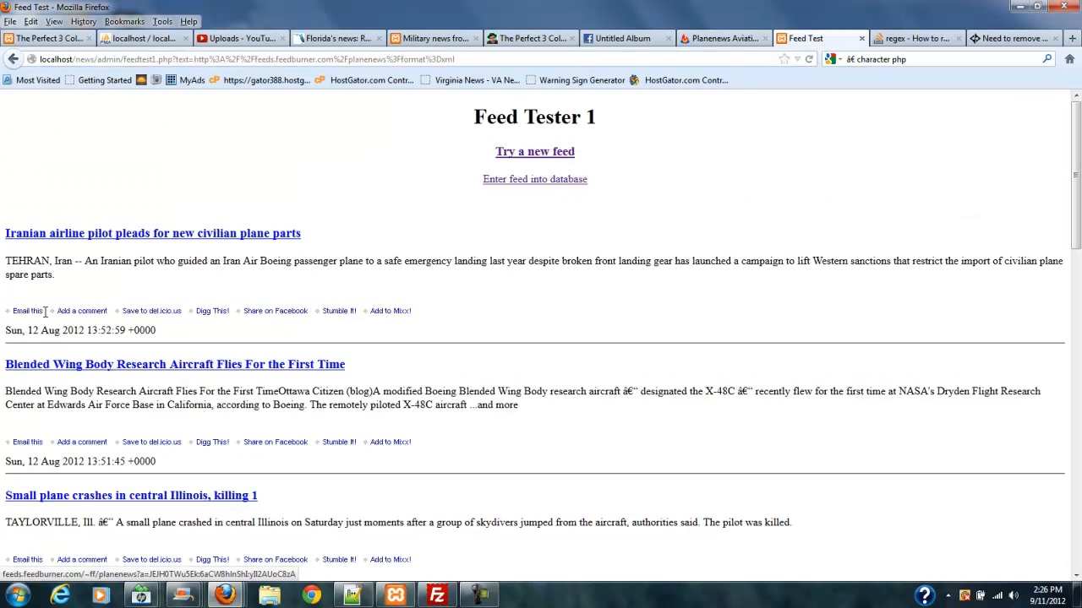
{"action": "scroll", "scroll_direction": "down", "scroll_amount": 3}
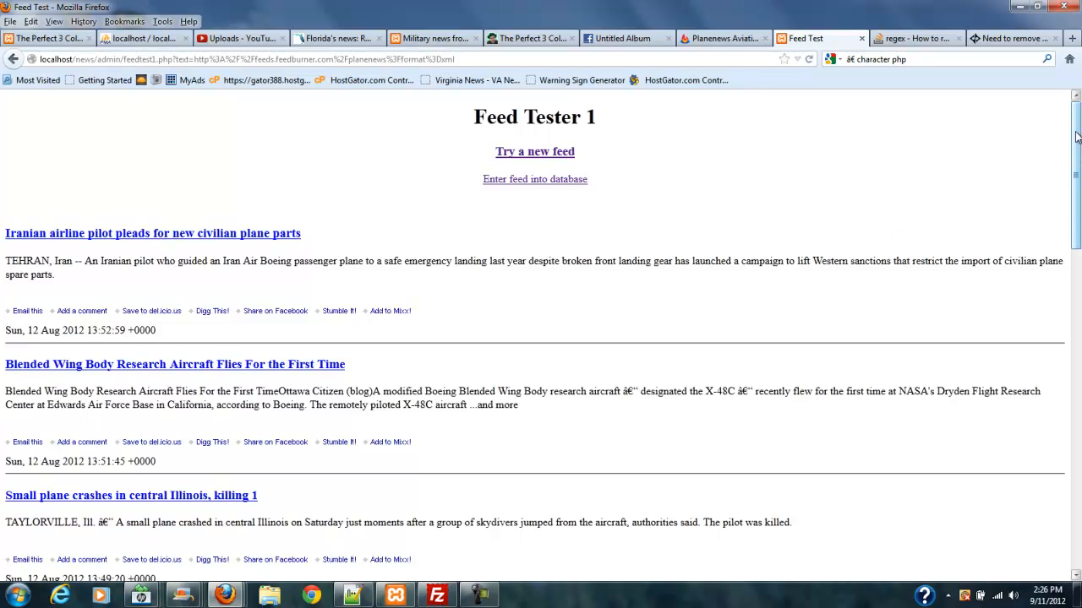
{"action": "scroll", "scroll_direction": "down", "scroll_amount": 3}
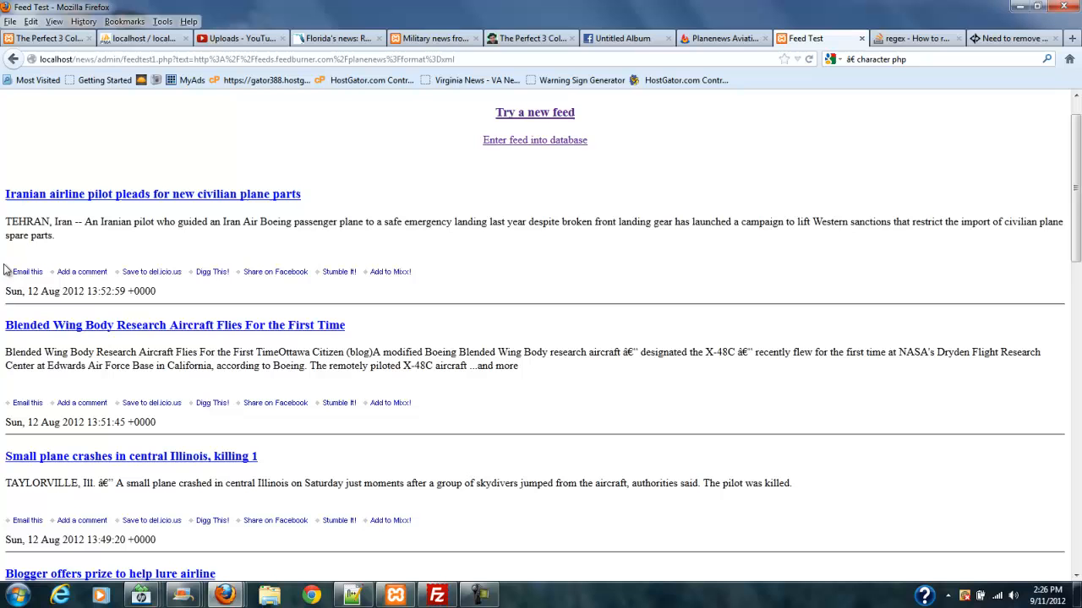
{"action": "mouse_move", "coordinate": [57, 289]}
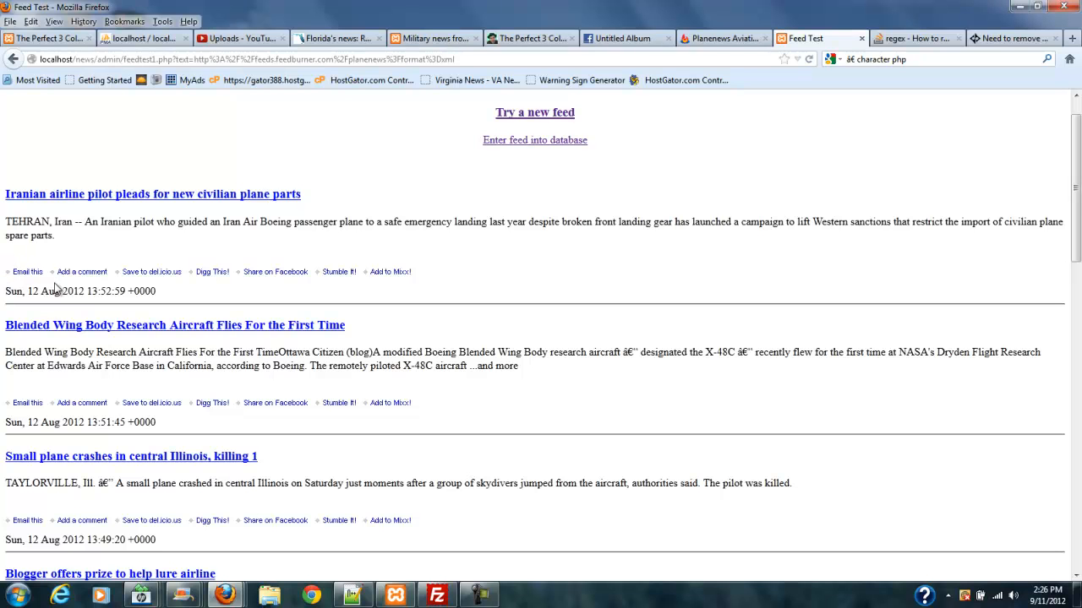
{"action": "mouse_move", "coordinate": [368, 279]}
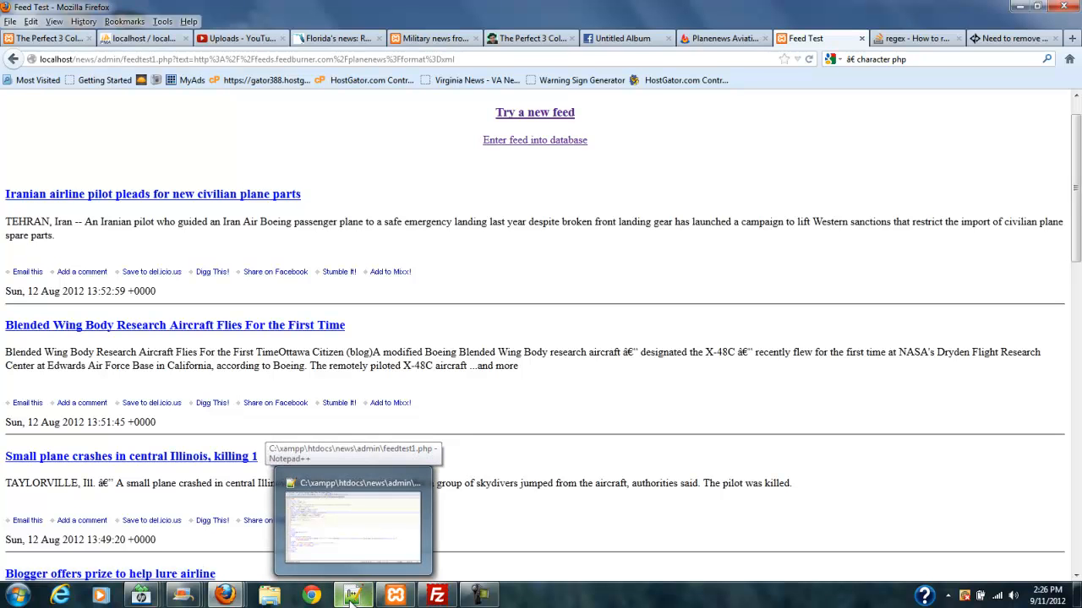
Add $description = strip_tags($description, '<p><b>'); inside the item loop of feedtest1.php
{"action": "left_click", "coordinate": [351, 595]}
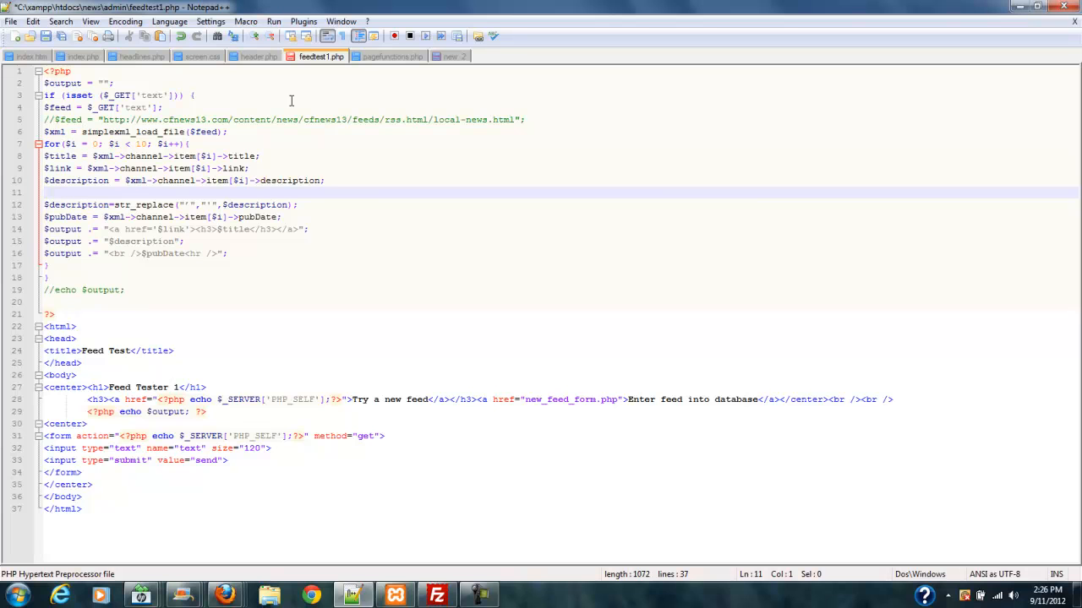
{"action": "type", "text": "$description = strip_tags($description, '<p><b>');"}
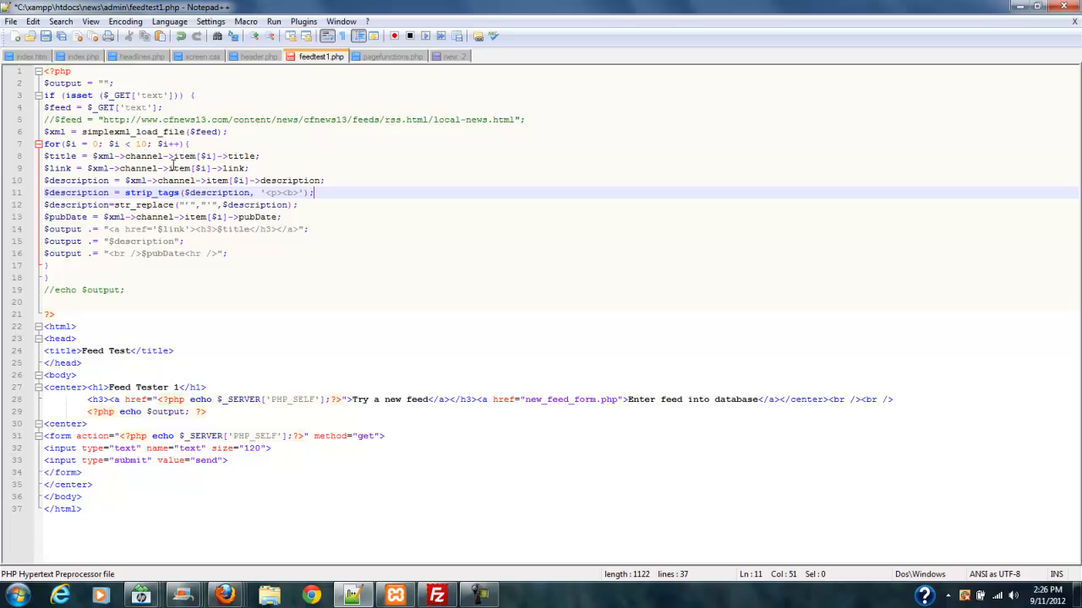
{"action": "mouse_move", "coordinate": [128, 192]}
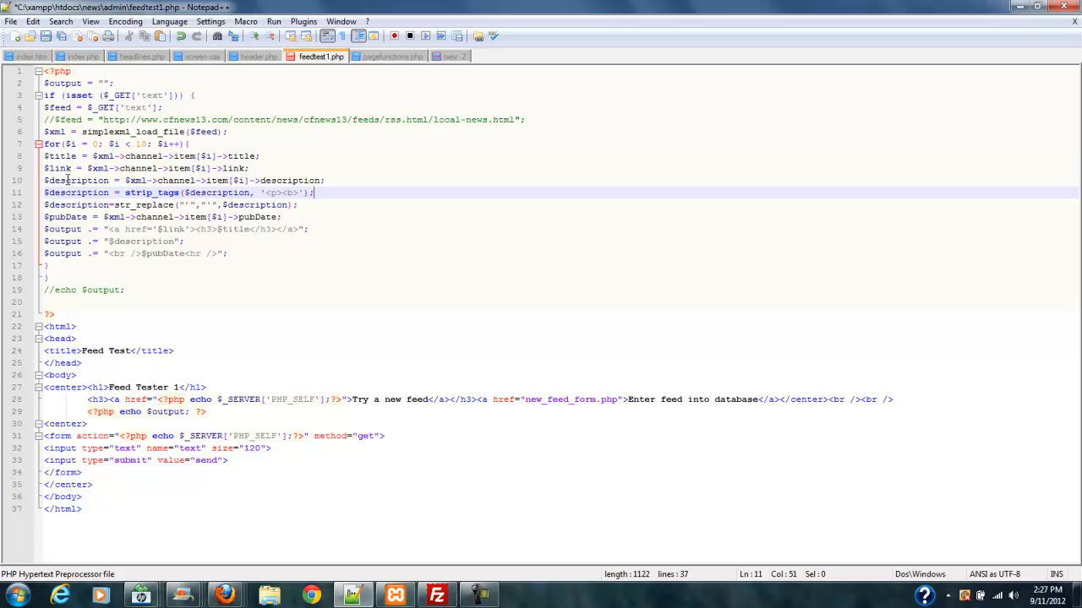
{"action": "mouse_move", "coordinate": [301, 179]}
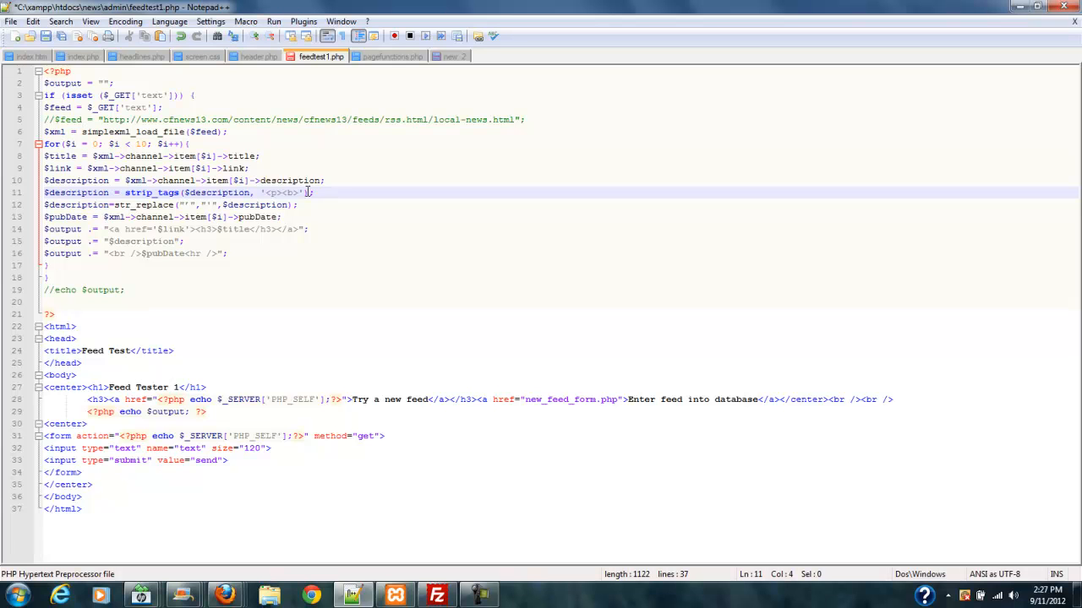
{"action": "mouse_move", "coordinate": [169, 189]}
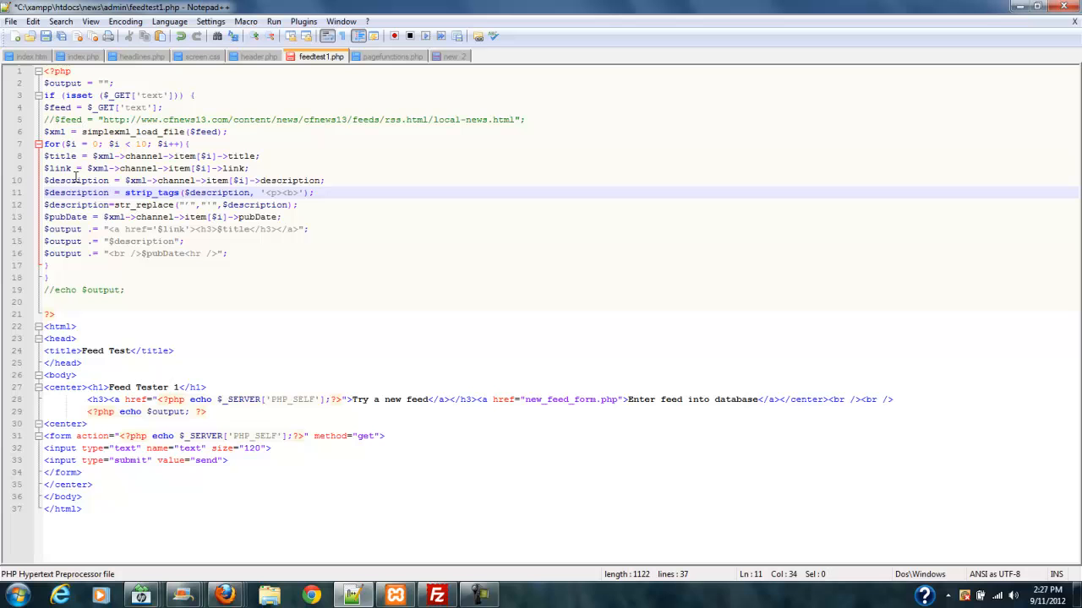
{"action": "double_click", "coordinate": [78, 180]}
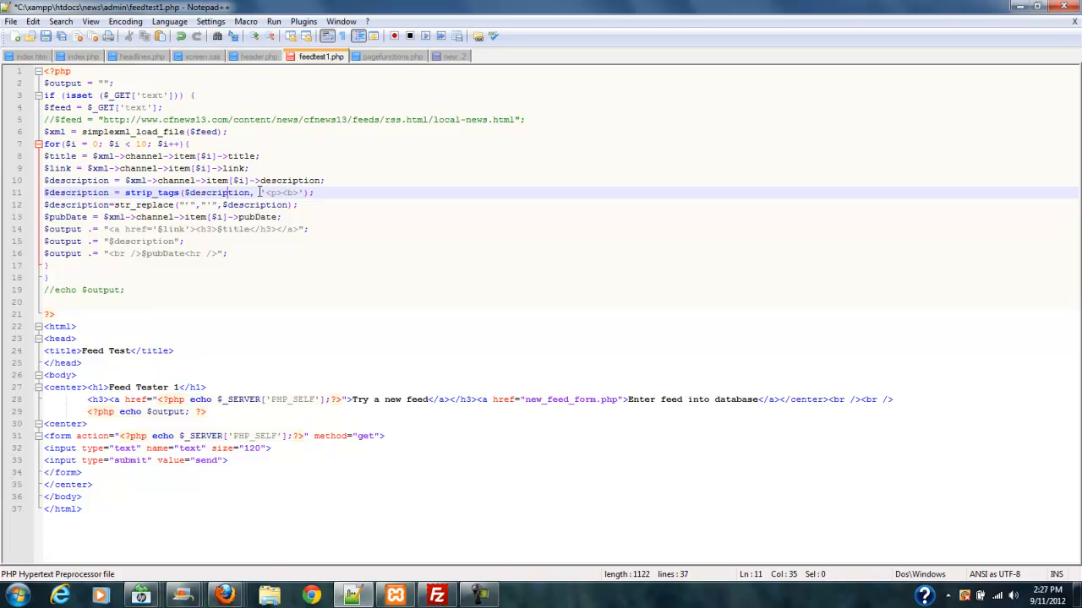
{"action": "mouse_move", "coordinate": [280, 193]}
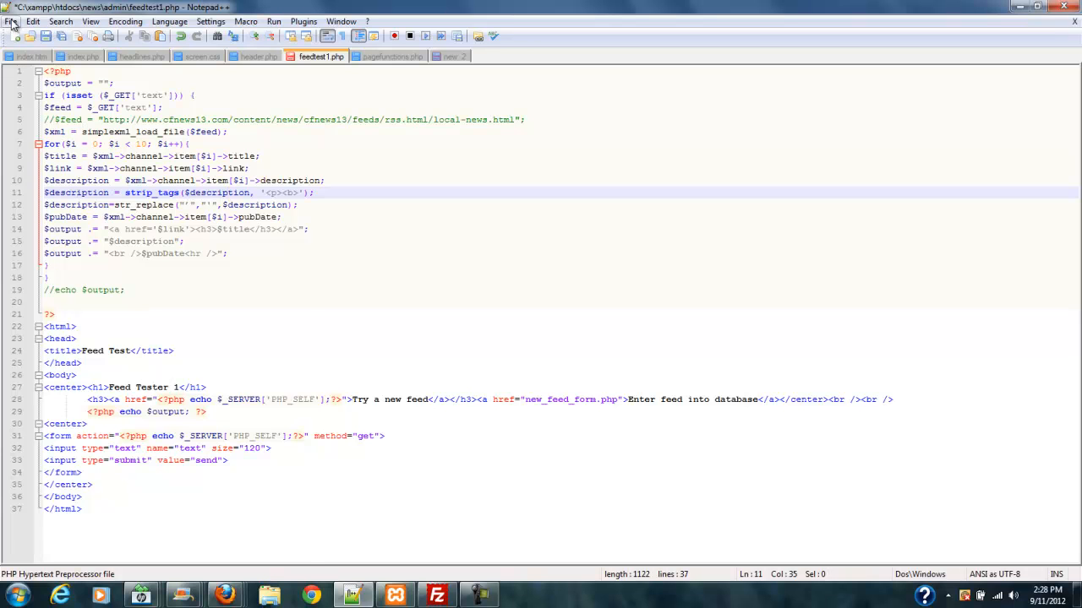
Save the edited feedtest1.php script via File > Save
{"action": "left_click", "coordinate": [10, 20]}
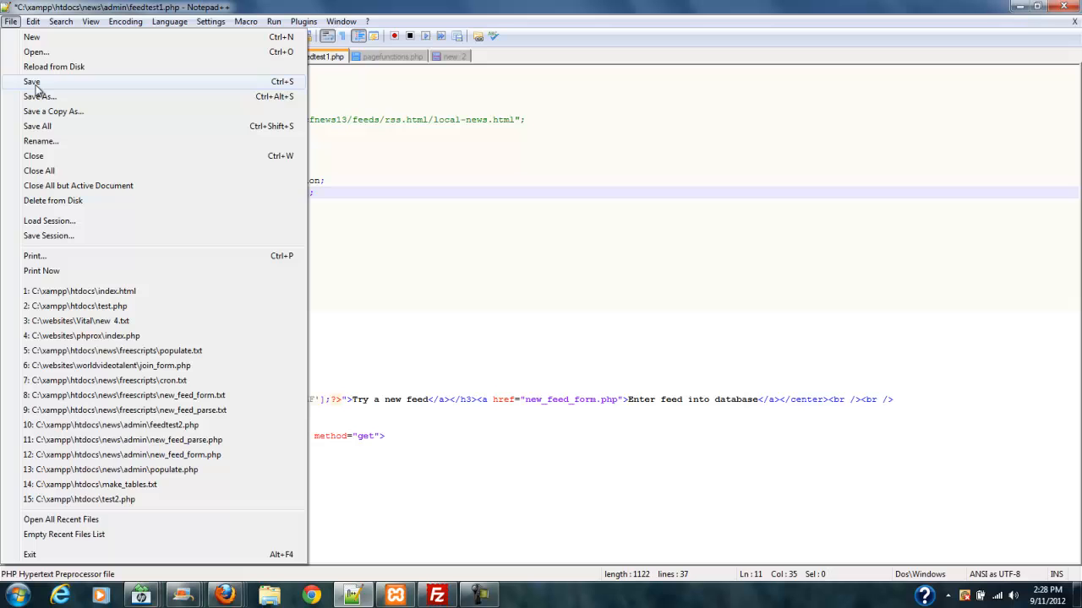
{"action": "left_click", "coordinate": [31, 81]}
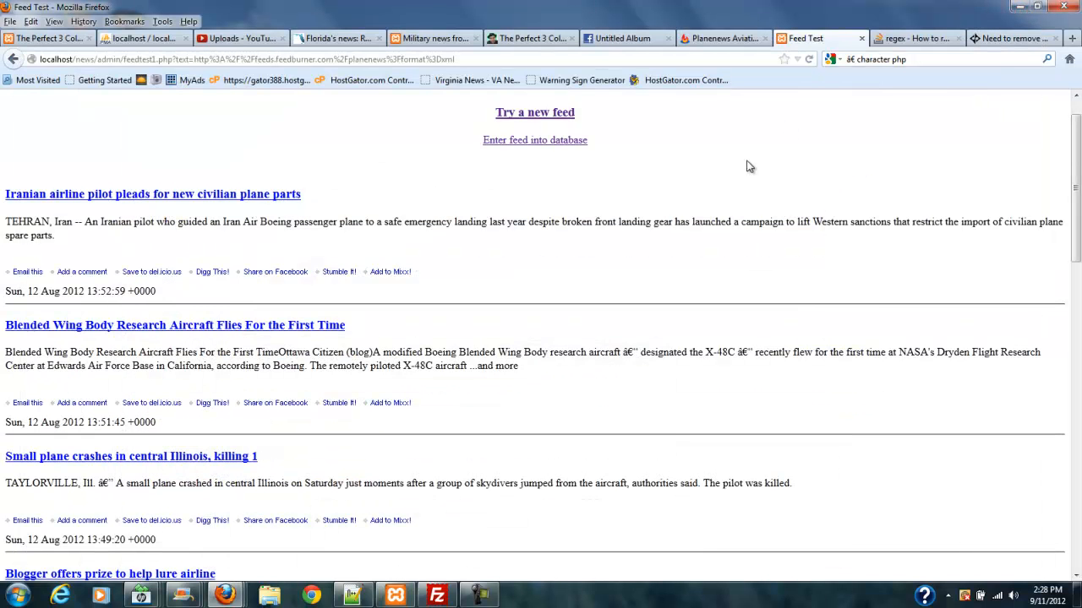
View the Feed Tester page's HTML source, full of FeedBurner and DoubleClick ad links
{"action": "right_click", "coordinate": [747, 168]}
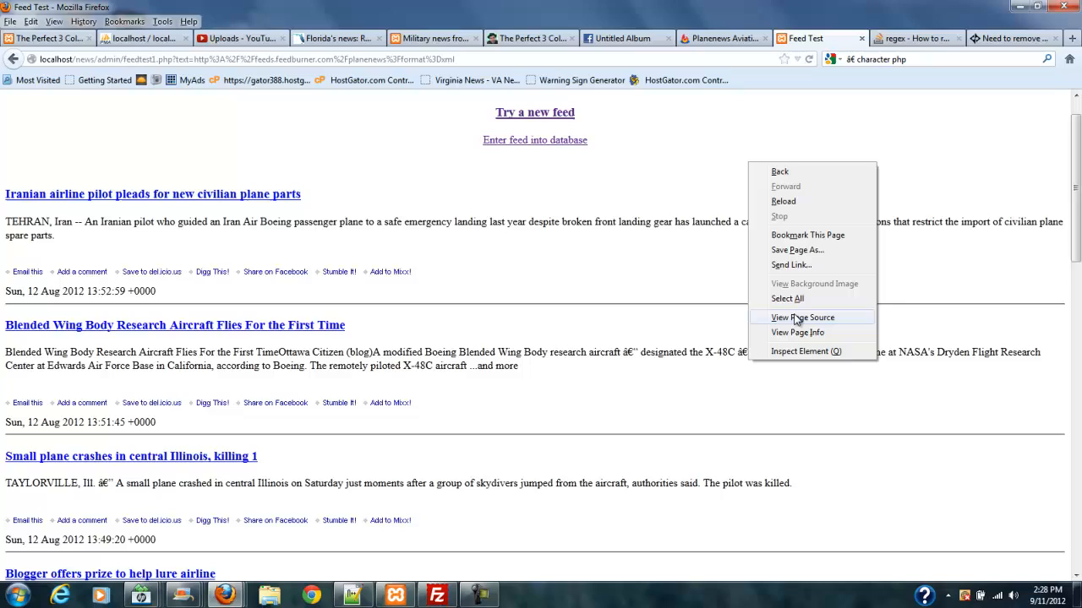
{"action": "left_click", "coordinate": [801, 318]}
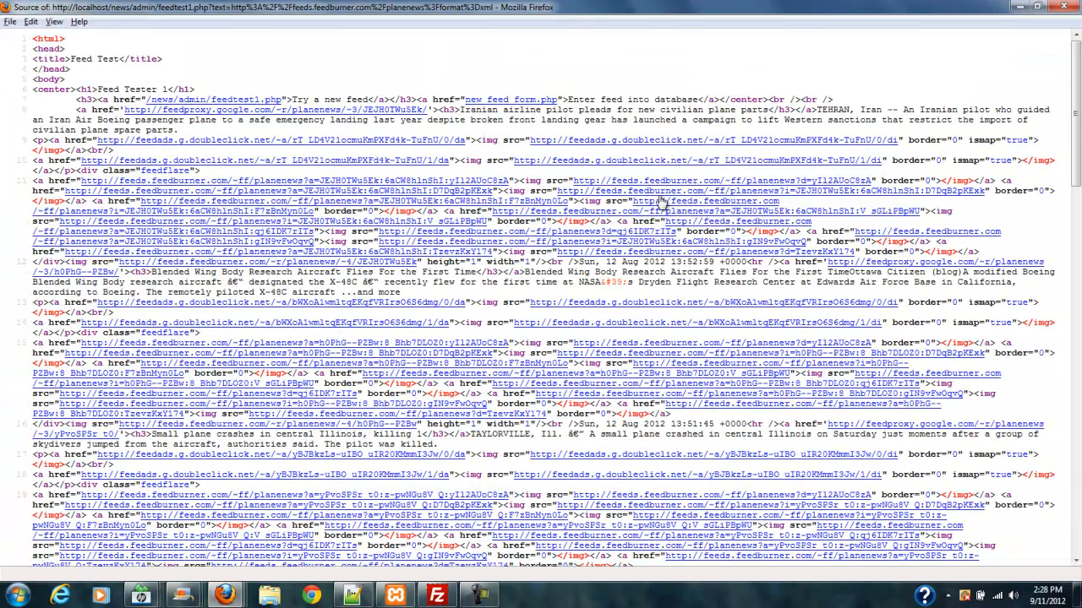
{"action": "mouse_move", "coordinate": [854, 200]}
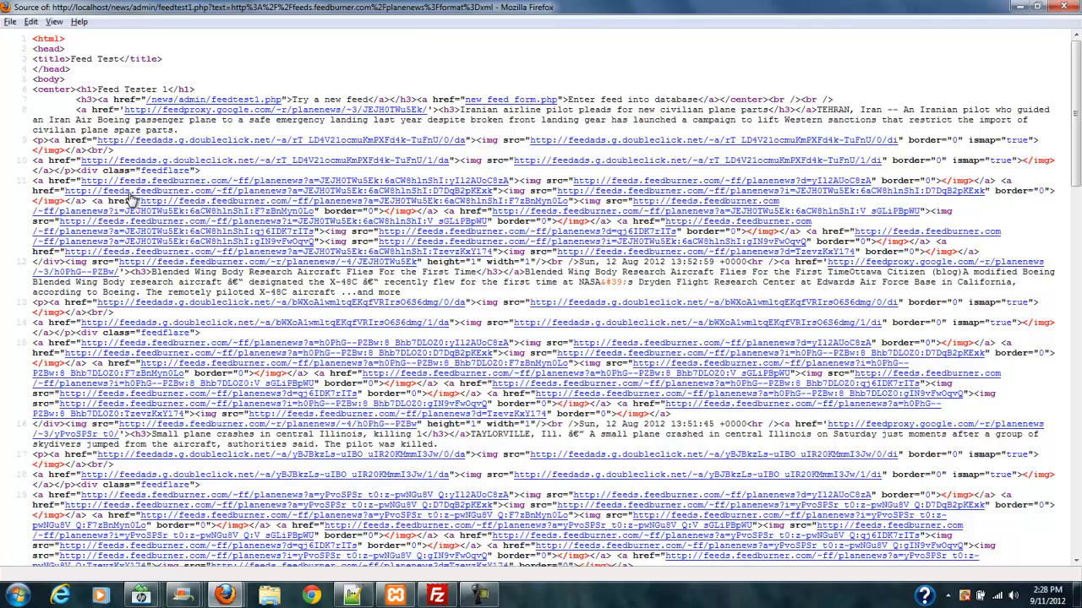
{"action": "mouse_move", "coordinate": [831, 186]}
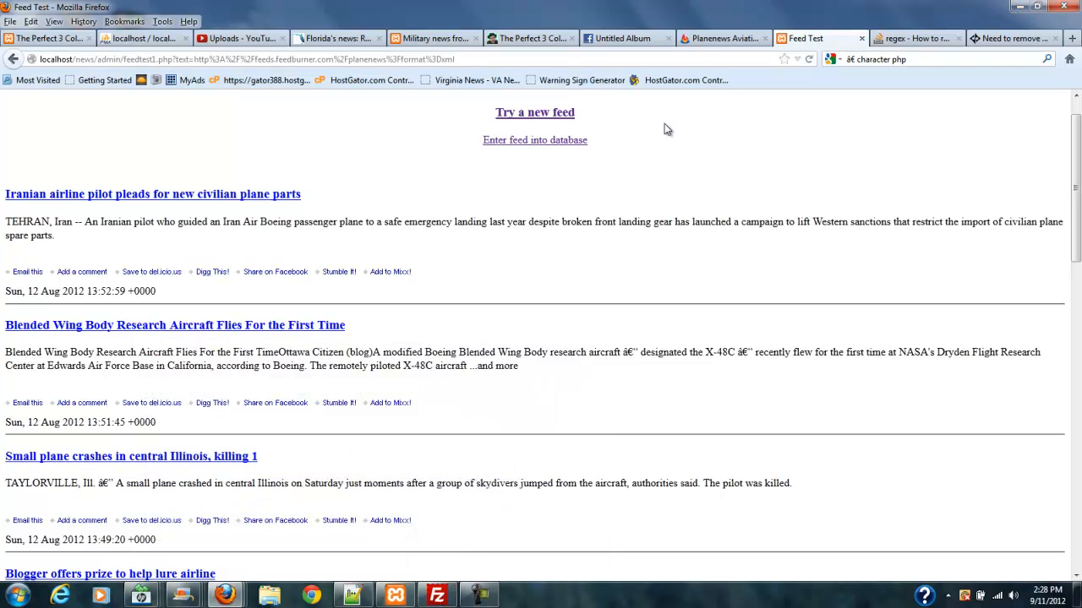
{"action": "mouse_move", "coordinate": [439, 101]}
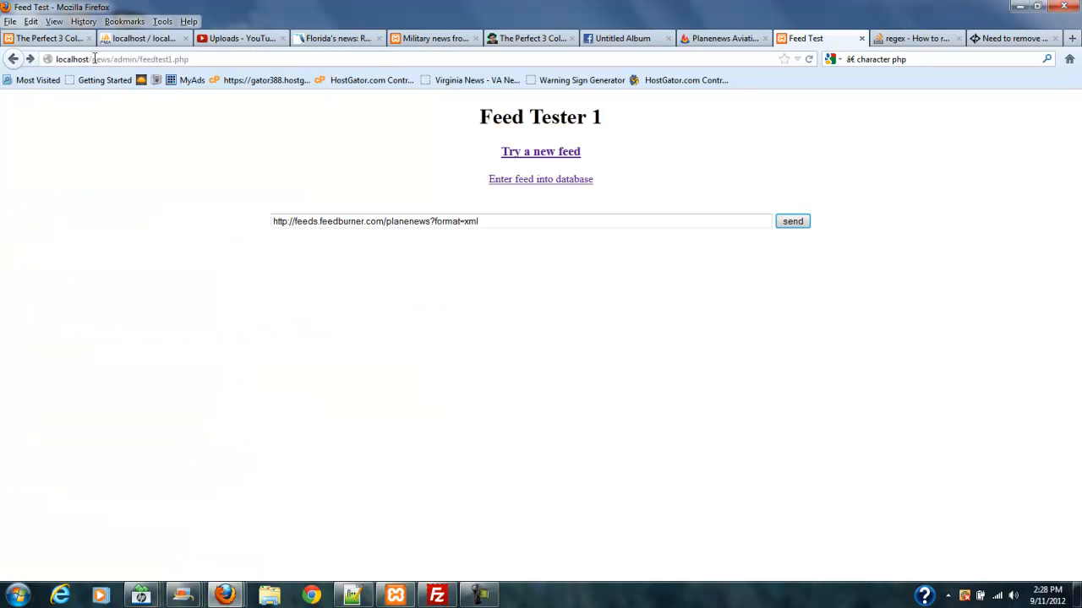
Resubmit the feedburner URL on the Feed Tester 1 form to reload the cleaned article list
{"action": "left_click", "coordinate": [791, 220]}
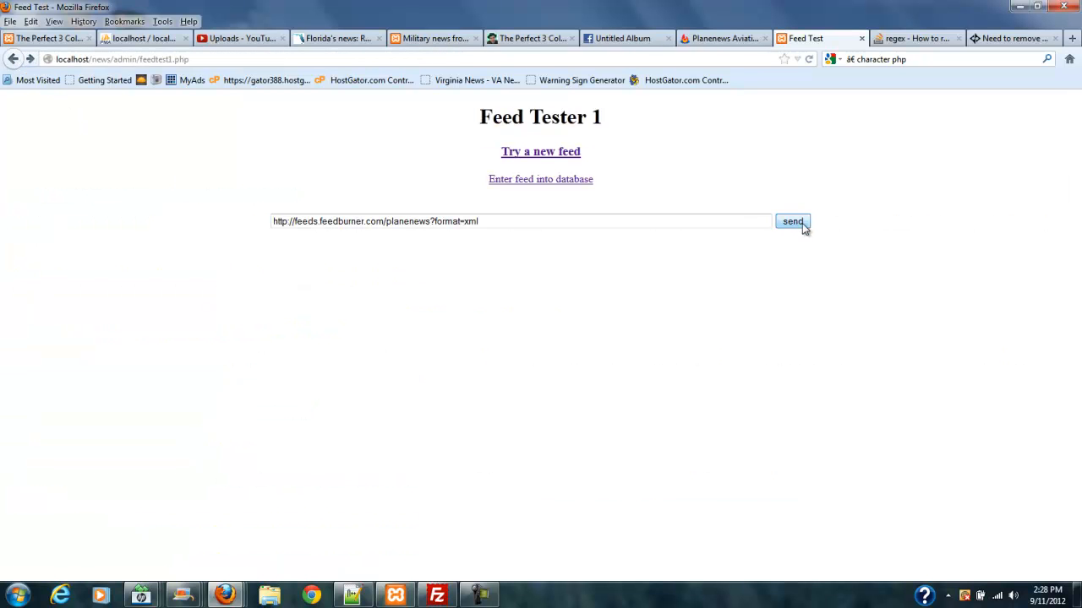
{"action": "left_click", "coordinate": [791, 219]}
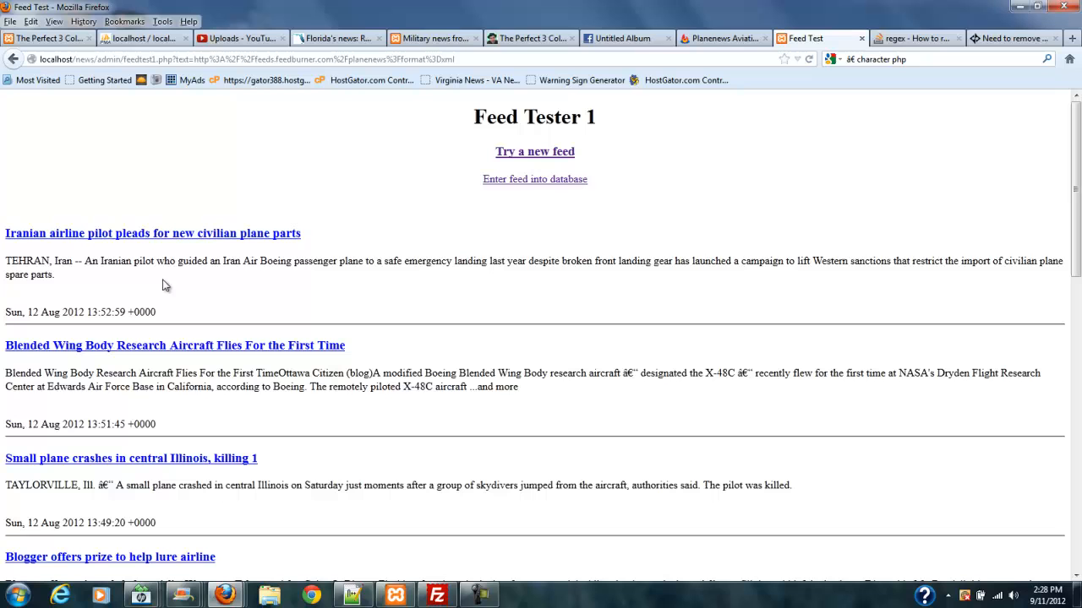
{"action": "mouse_move", "coordinate": [186, 318]}
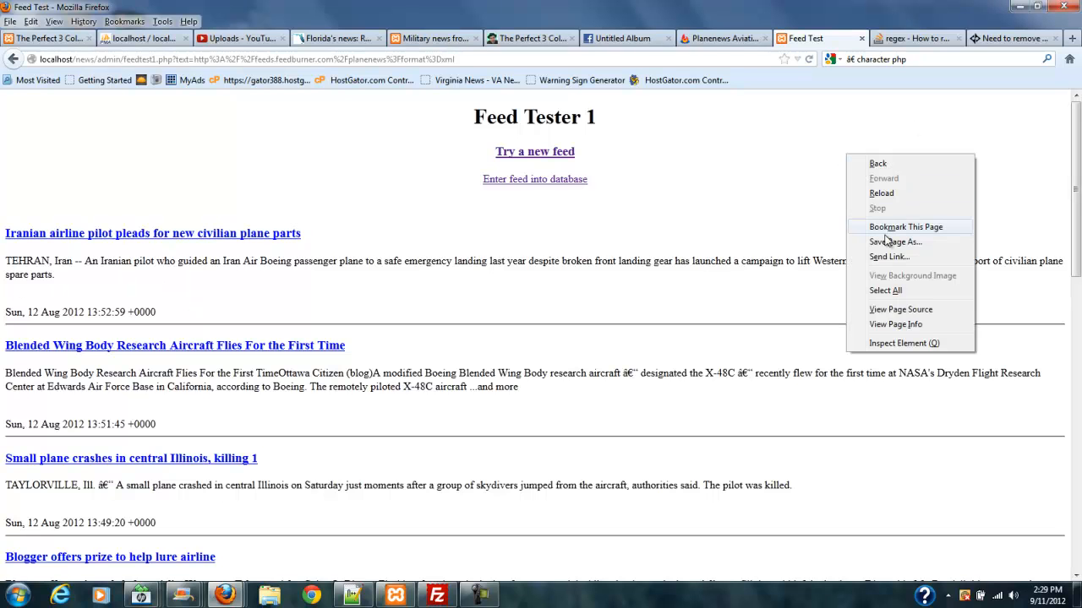
View the page source again to confirm descriptions are clean paragraphs with only feedproxy links
{"action": "left_click", "coordinate": [899, 308]}
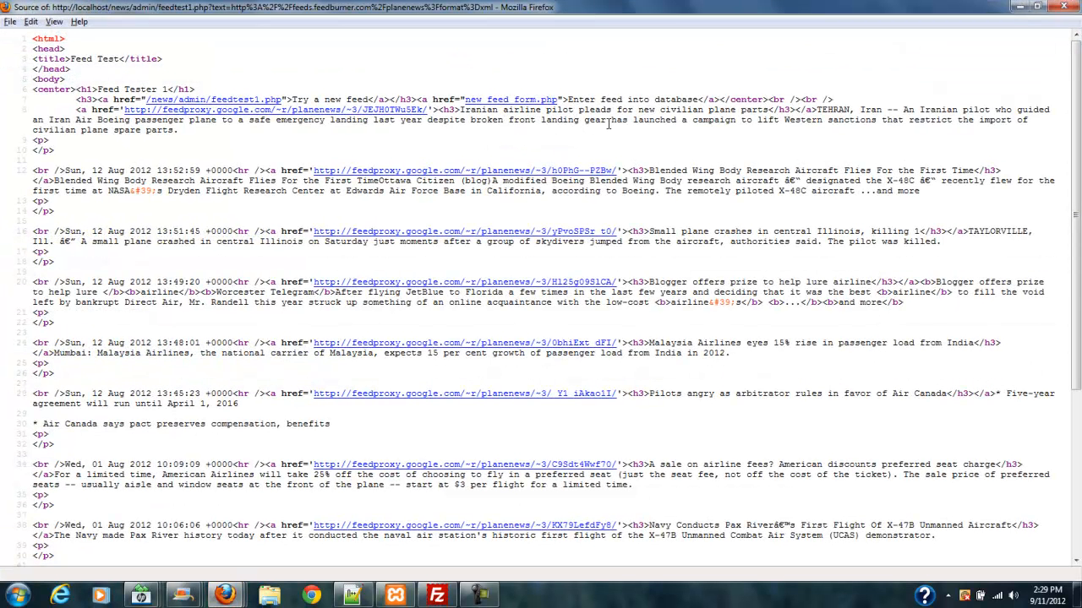
{"action": "mouse_move", "coordinate": [689, 216]}
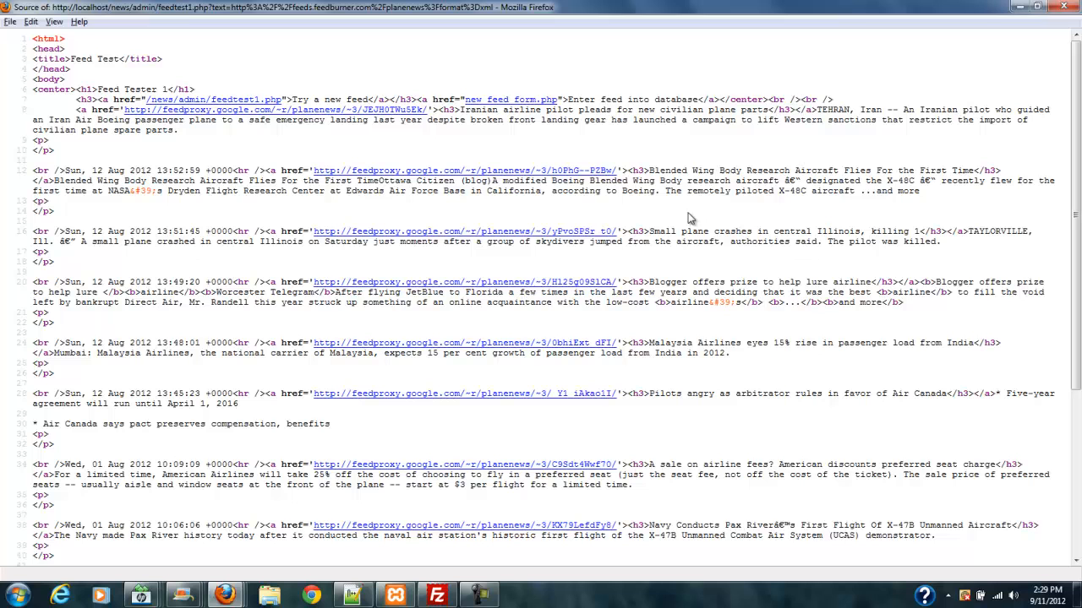
{"action": "mouse_move", "coordinate": [710, 527]}
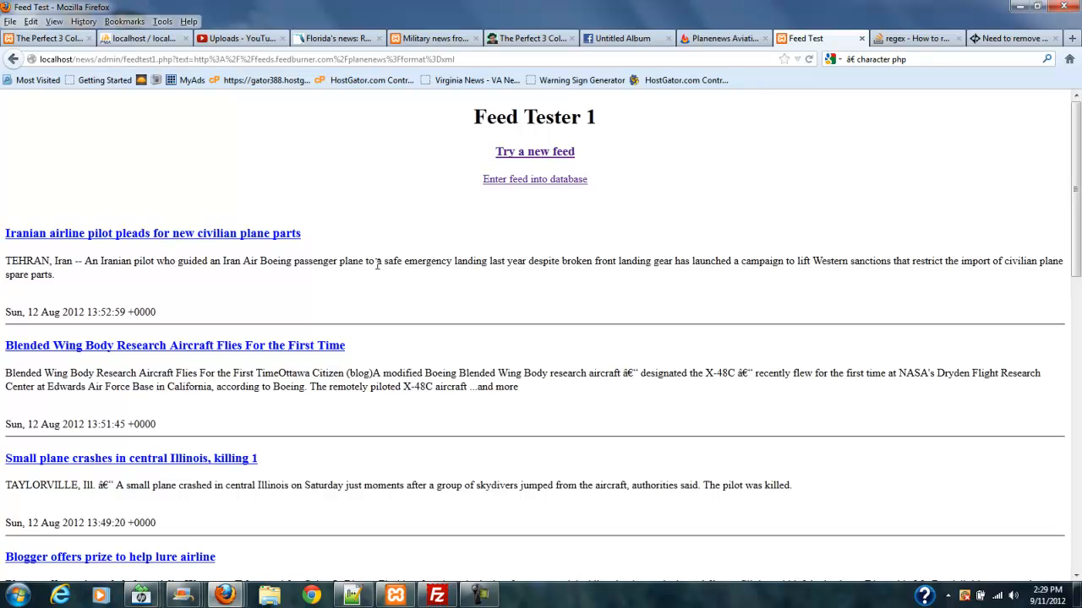
Switch to the original Planenews feed page still showing the ad banner and share links
{"action": "left_click", "coordinate": [724, 37]}
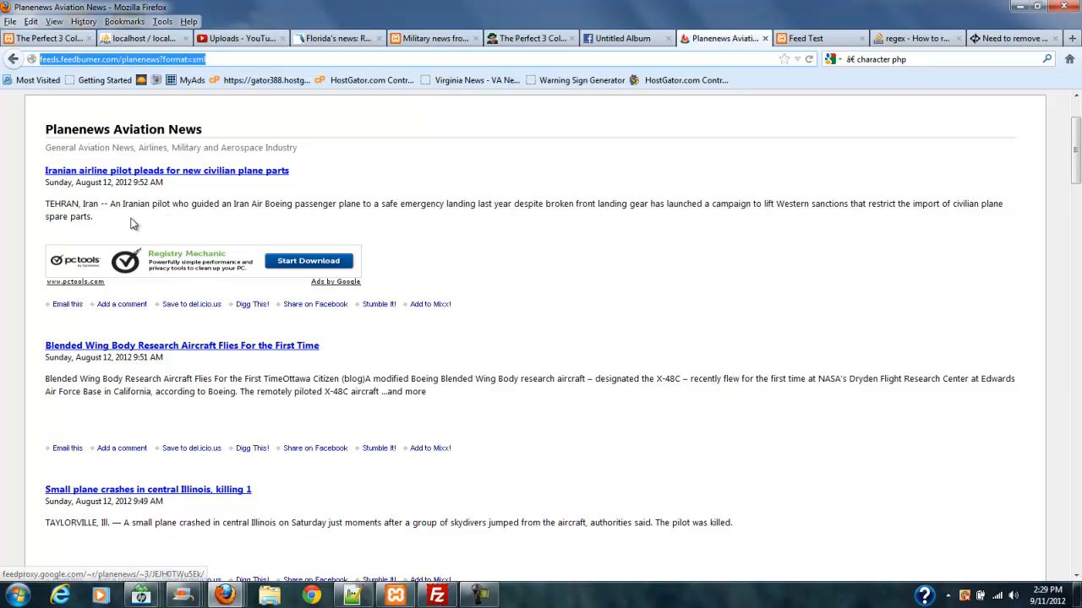
{"action": "mouse_move", "coordinate": [400, 329]}
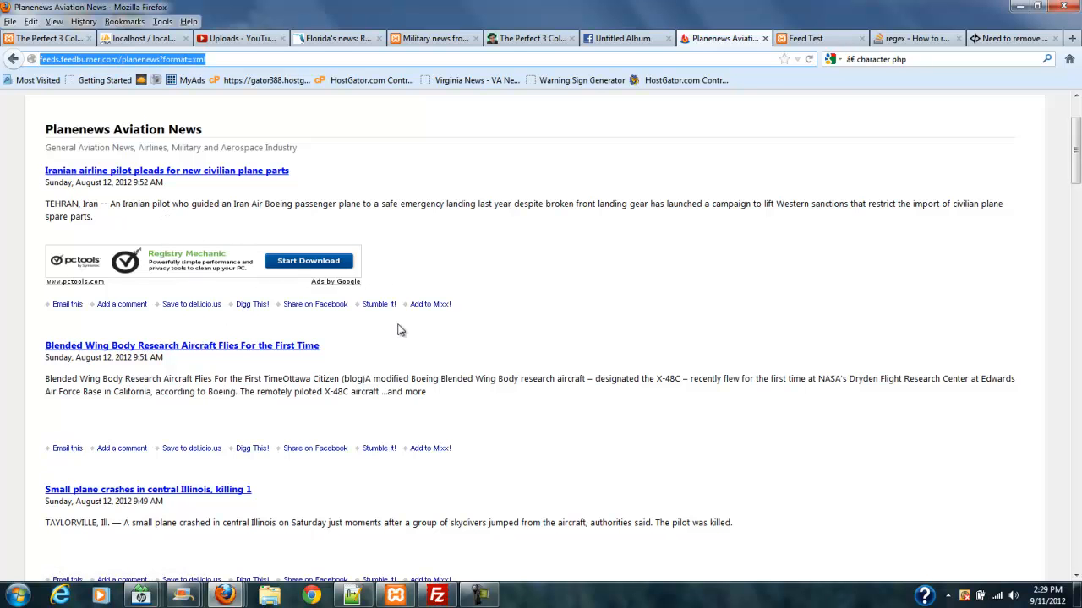
{"action": "mouse_move", "coordinate": [494, 321]}
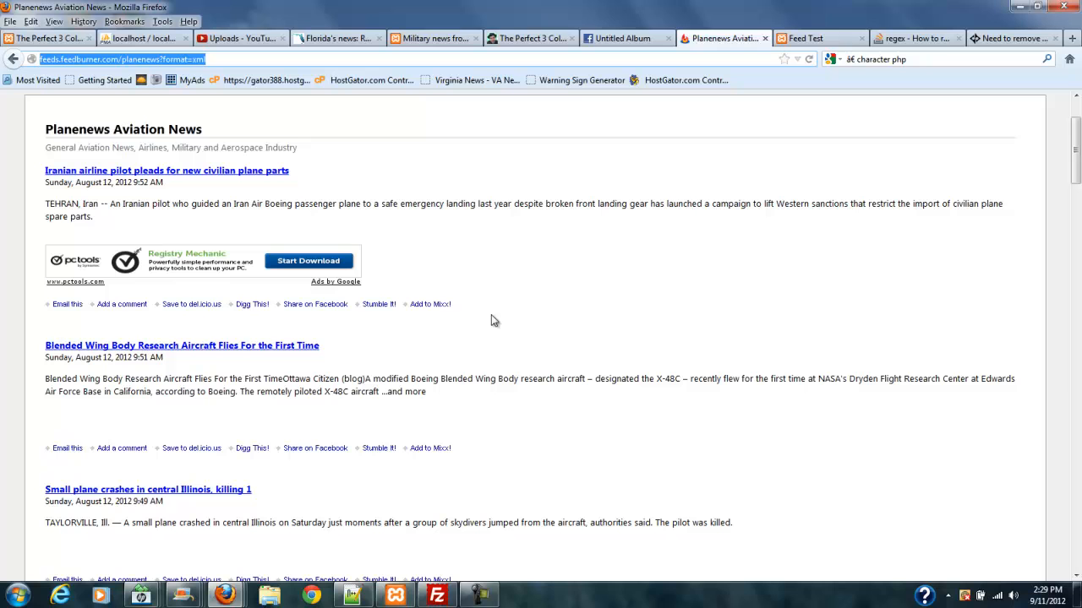
{"action": "mouse_move", "coordinate": [499, 311]}
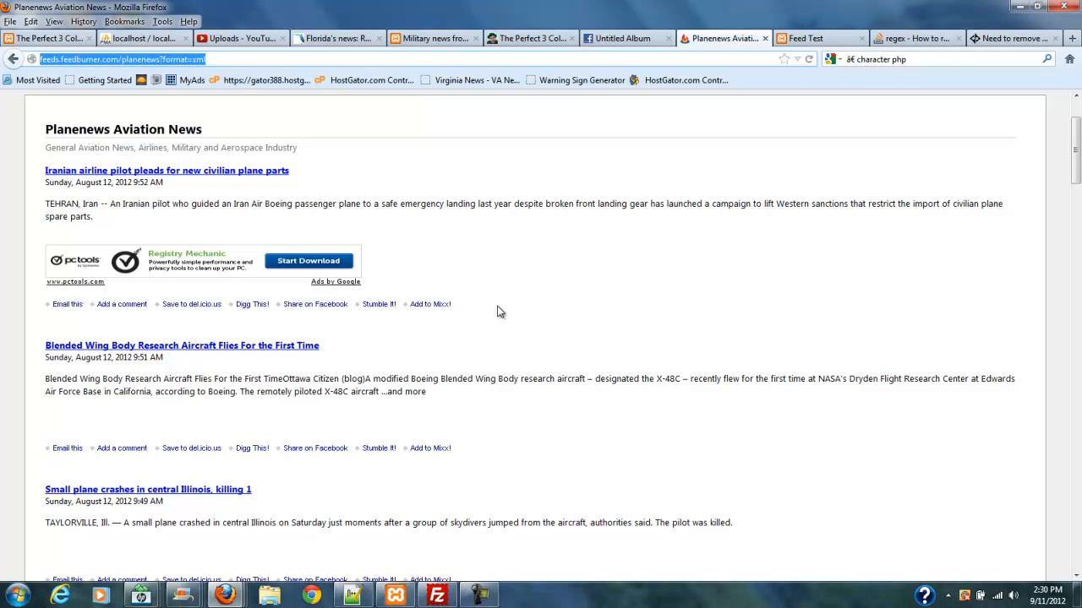
{"action": "mouse_move", "coordinate": [422, 281]}
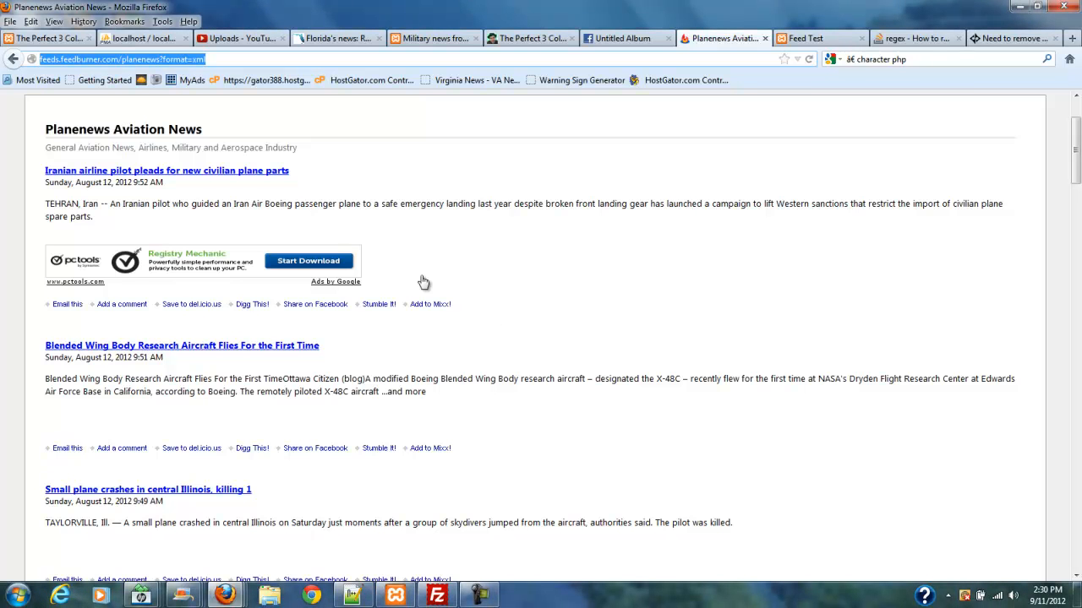
{"action": "mouse_move", "coordinate": [483, 330]}
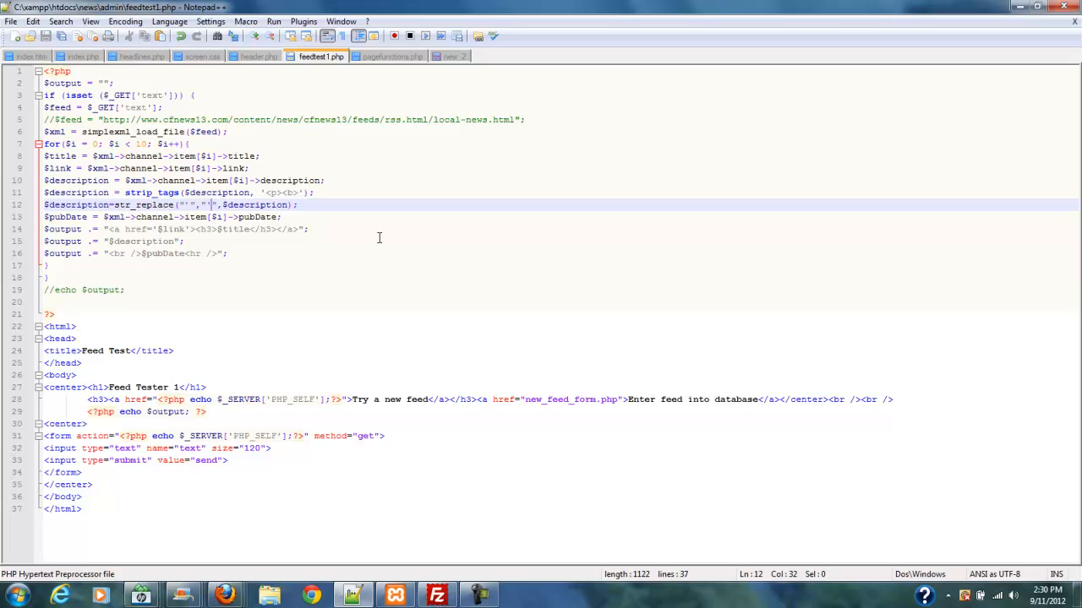
Remove one character from the str_replace rule on the description line
{"action": "key", "text": "Backspace"}
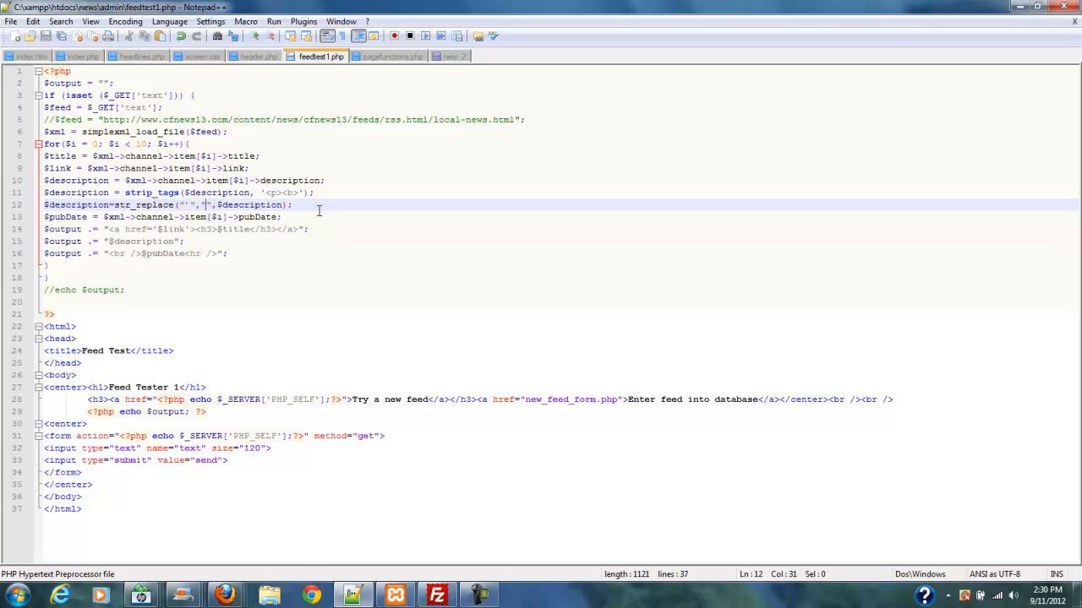
{"action": "mouse_move", "coordinate": [502, 470]}
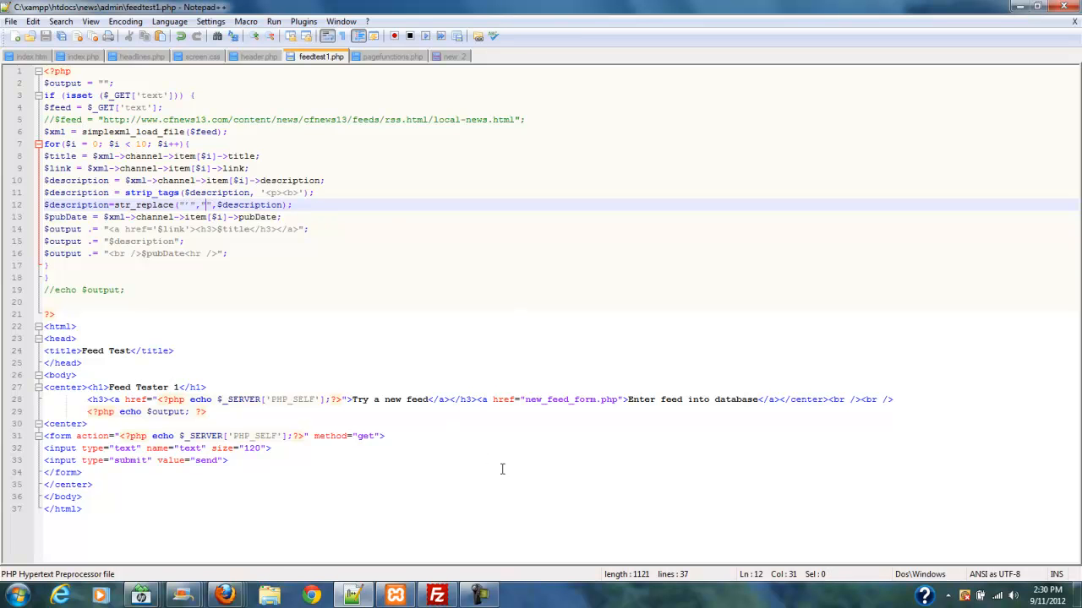
{"action": "mouse_move", "coordinate": [510, 487]}
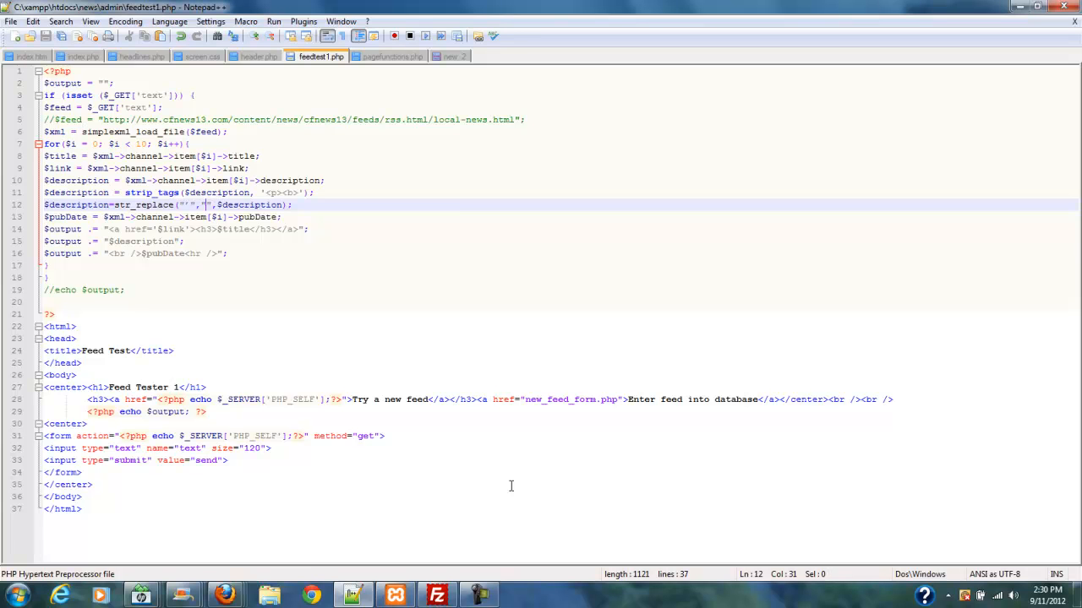
{"action": "mouse_move", "coordinate": [507, 507]}
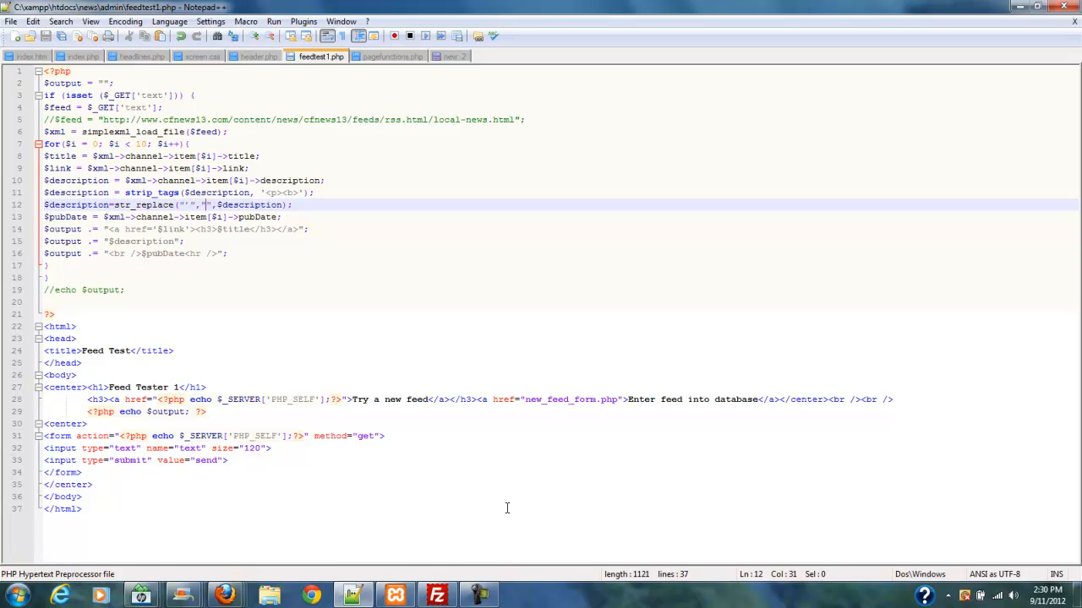